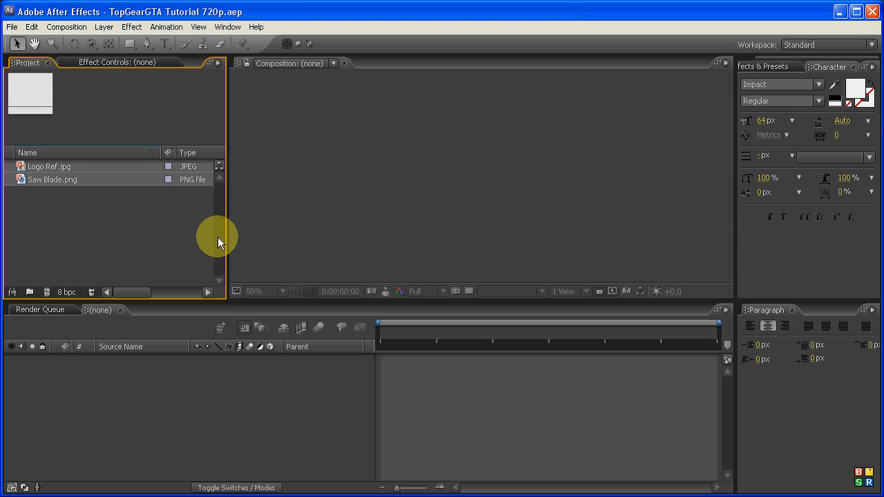
pyautogui.moveTo(69, 204)
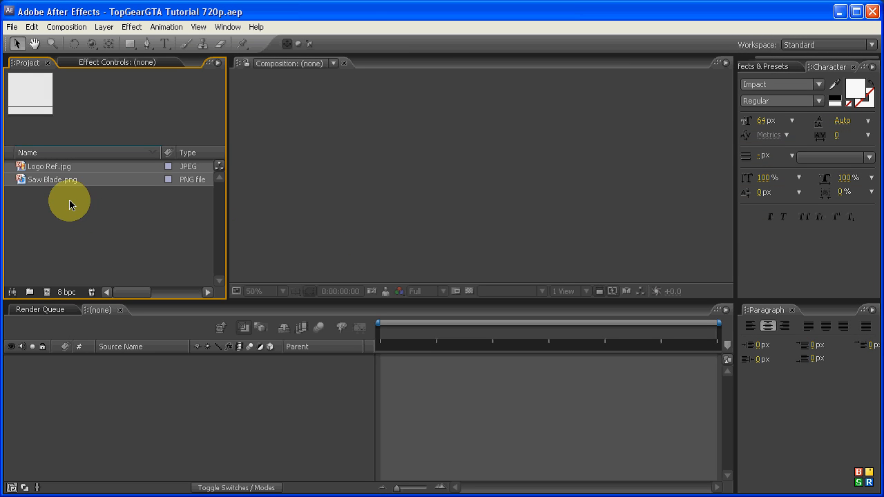
# Step: Preview the logo reference and saw blade images, then close the previews
pyautogui.click(48, 166)
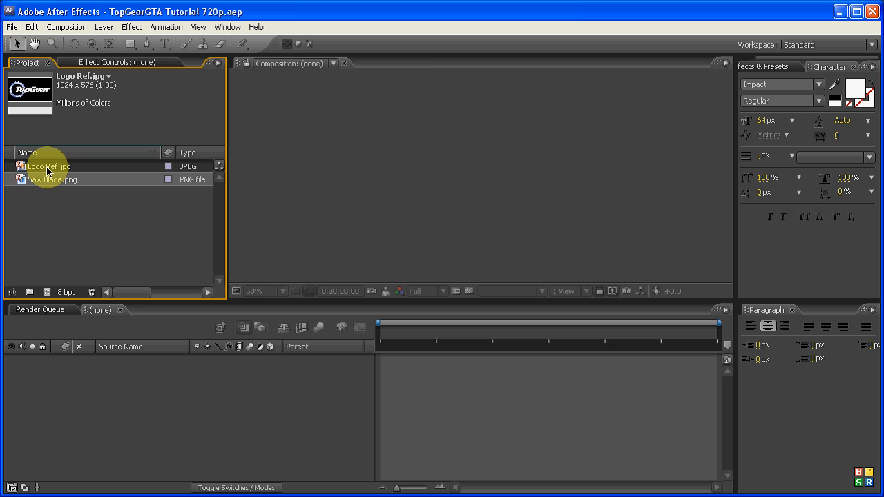
pyautogui.doubleClick(49, 166)
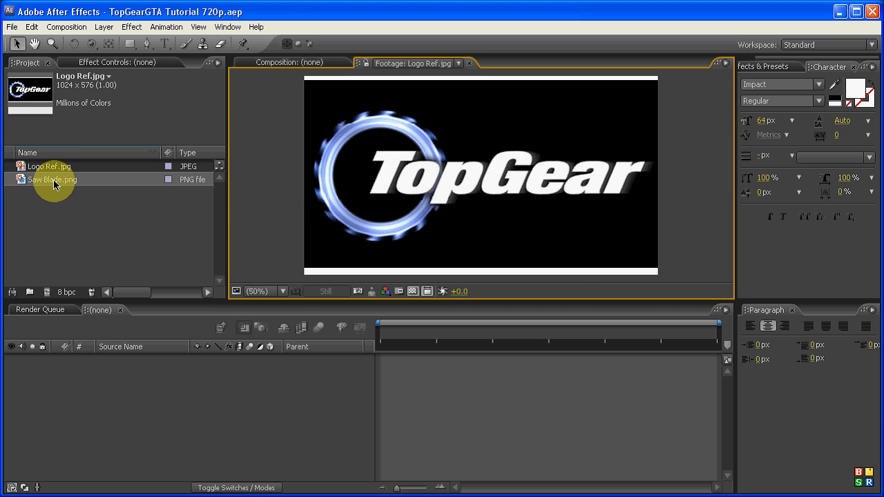
pyautogui.doubleClick(51, 179)
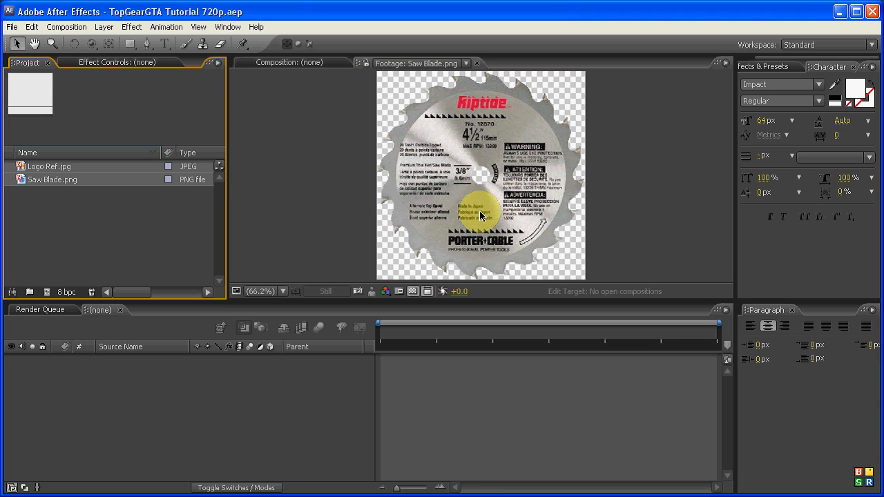
pyautogui.click(476, 62)
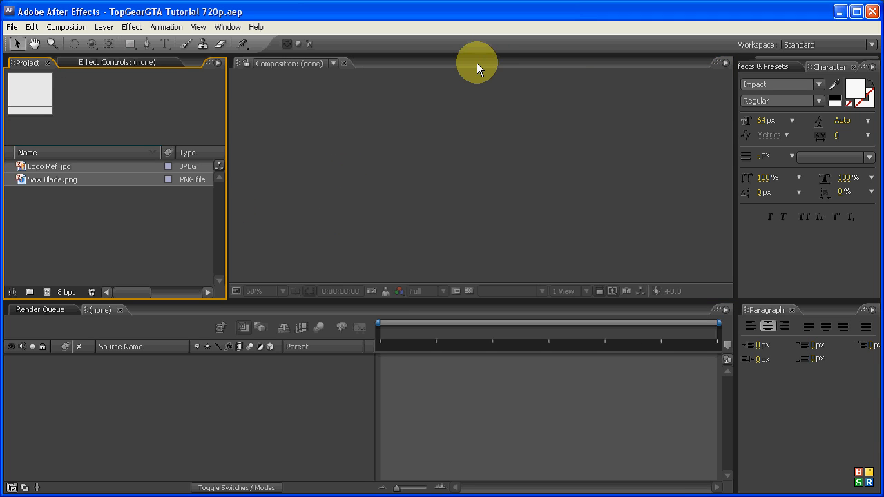
pyautogui.moveTo(281, 305)
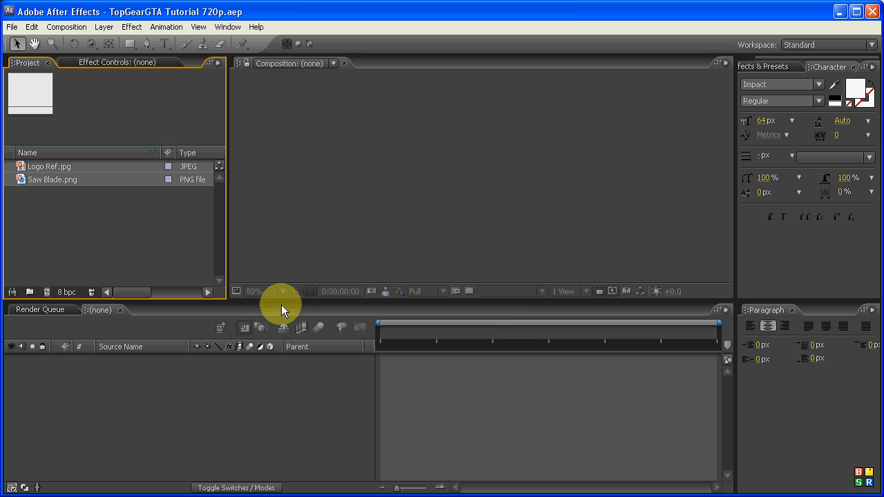
pyautogui.moveTo(49, 284)
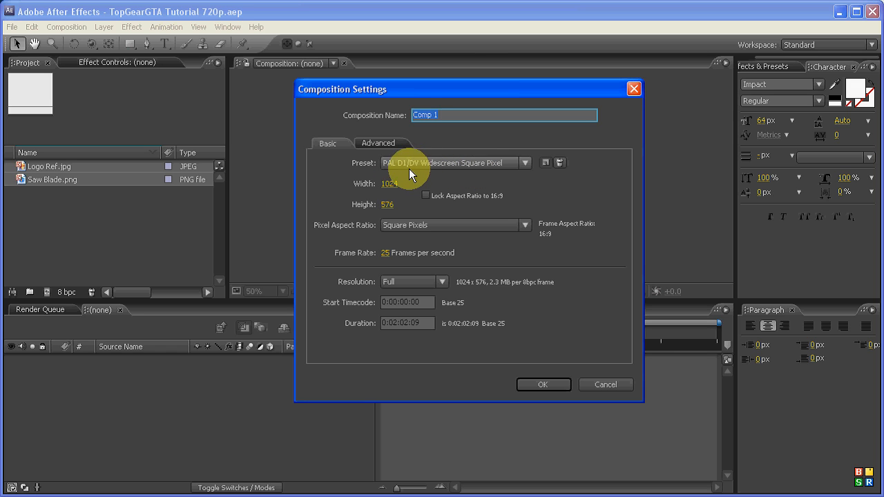
pyautogui.moveTo(483, 171)
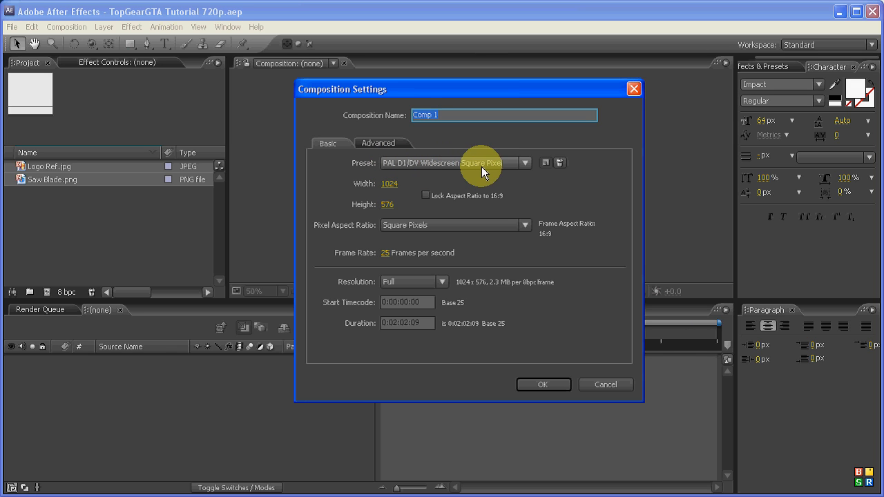
# Step: Create a 1024×576, 25 fps PAL widescreen composition named 'TopGear Intro'
pyautogui.click(524, 163)
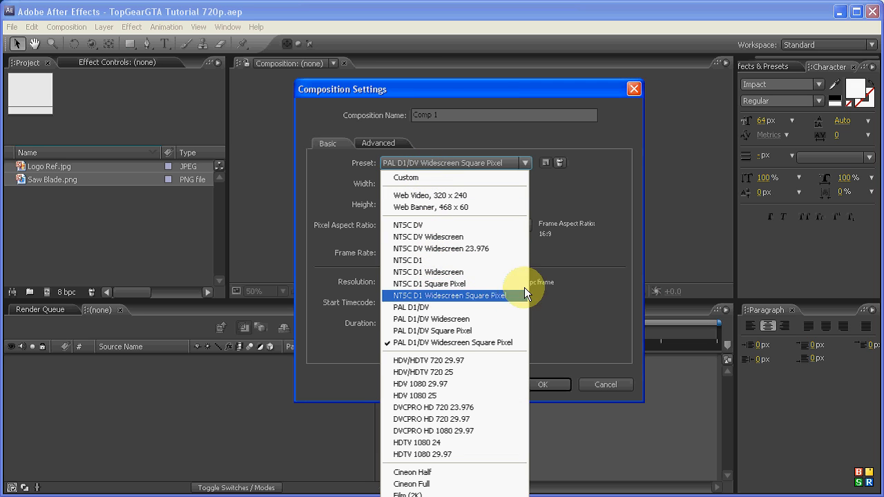
pyautogui.click(453, 342)
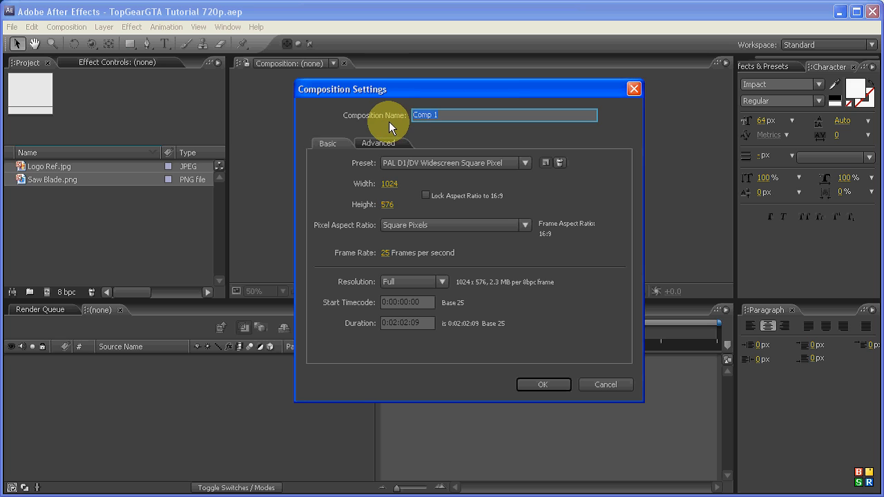
pyautogui.write('TopGear')
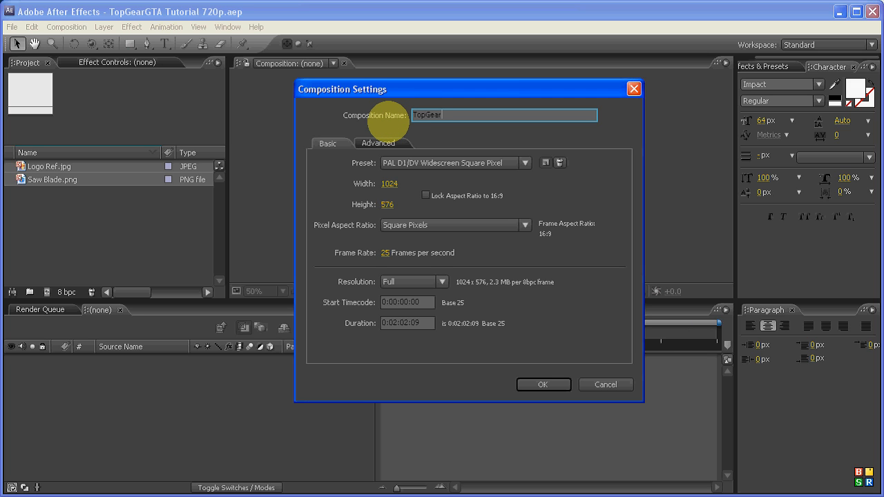
pyautogui.write('Intro')
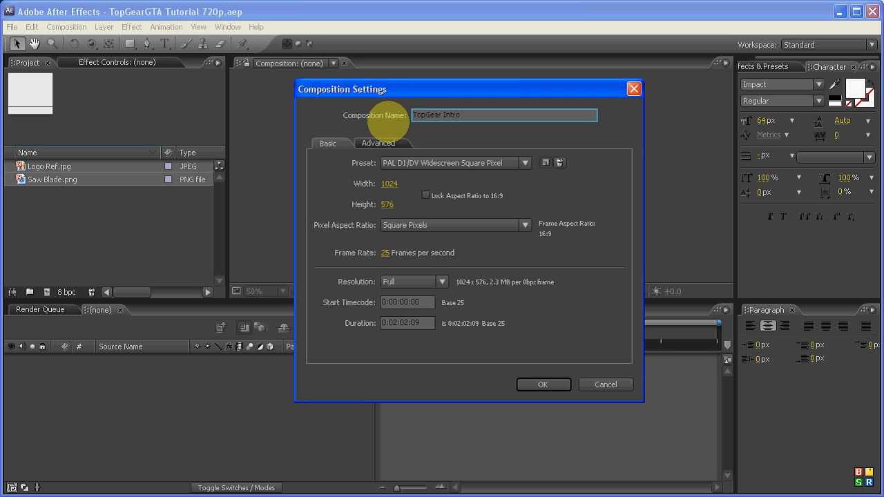
pyautogui.click(543, 385)
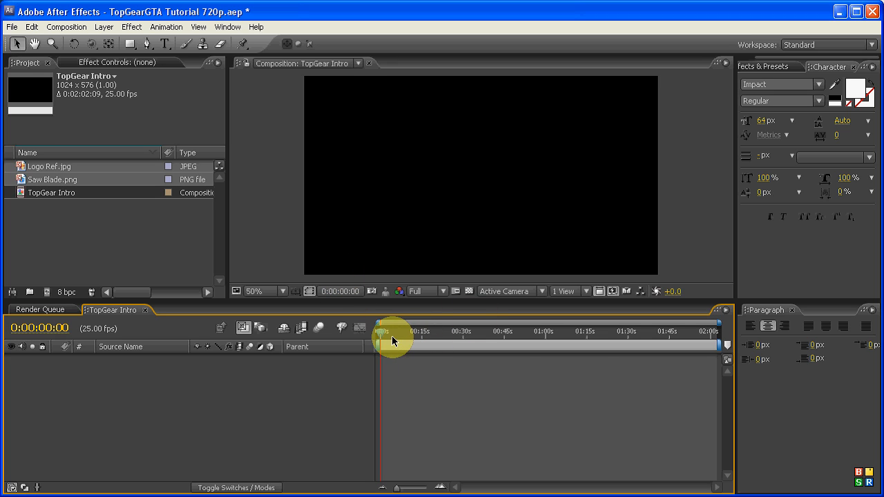
# Step: Add Saw Blade.png to the TopGear Intro timeline and select Logo Ref.jpg
pyautogui.moveTo(392, 338); pyautogui.dragTo(567, 337)
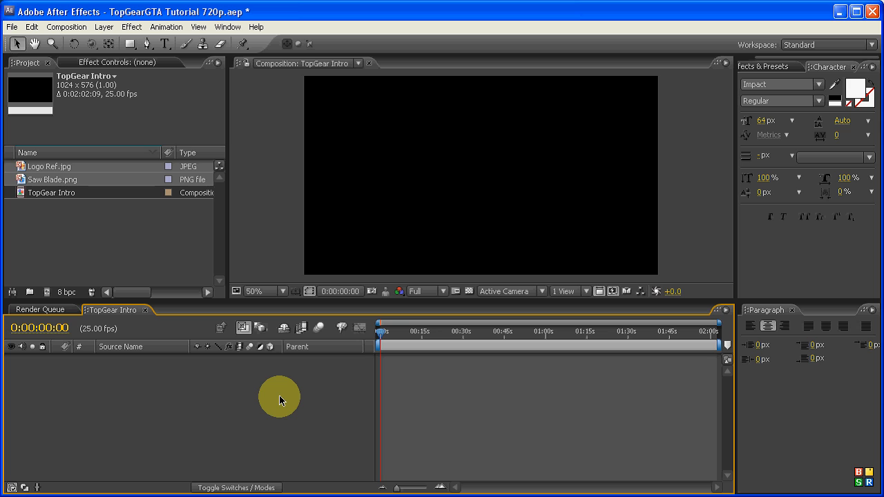
pyautogui.moveTo(40, 178)
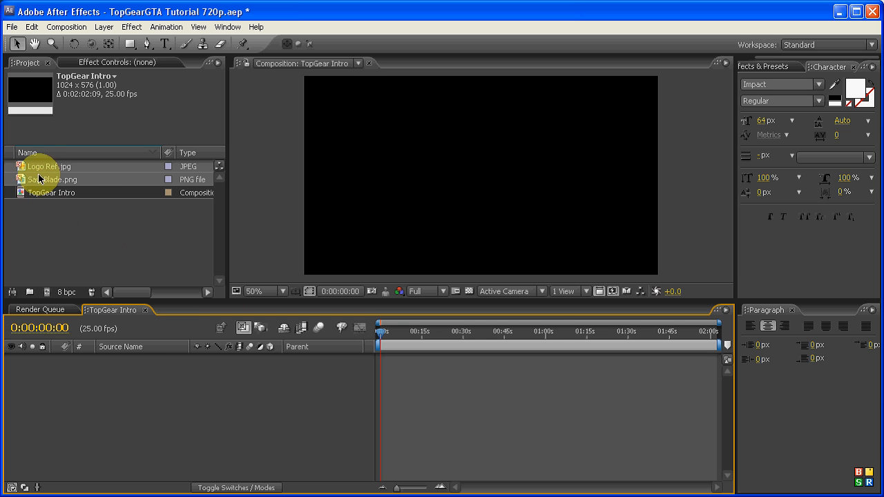
pyautogui.click(54, 179)
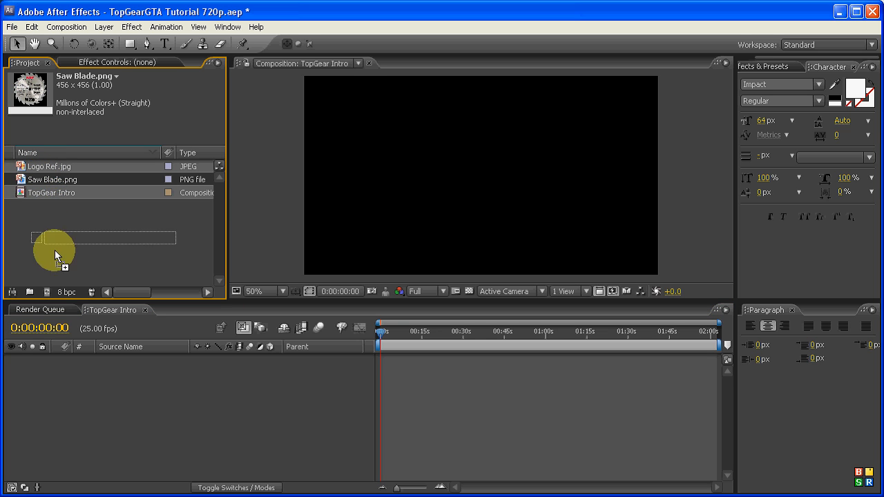
pyautogui.moveTo(53, 178); pyautogui.dragTo(480, 176)
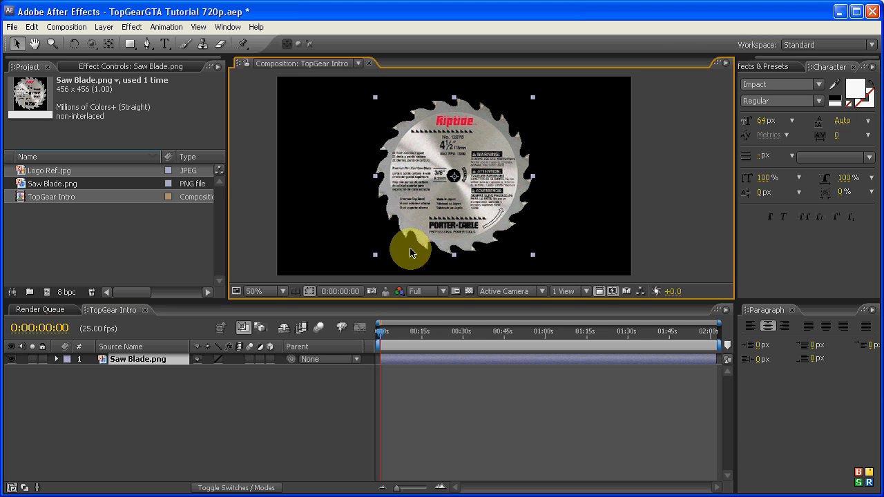
pyautogui.moveTo(21, 209)
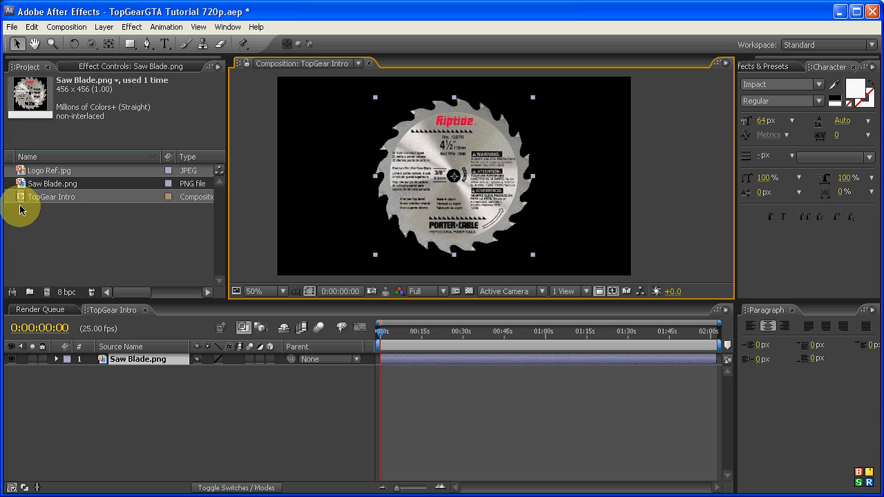
pyautogui.click(50, 170)
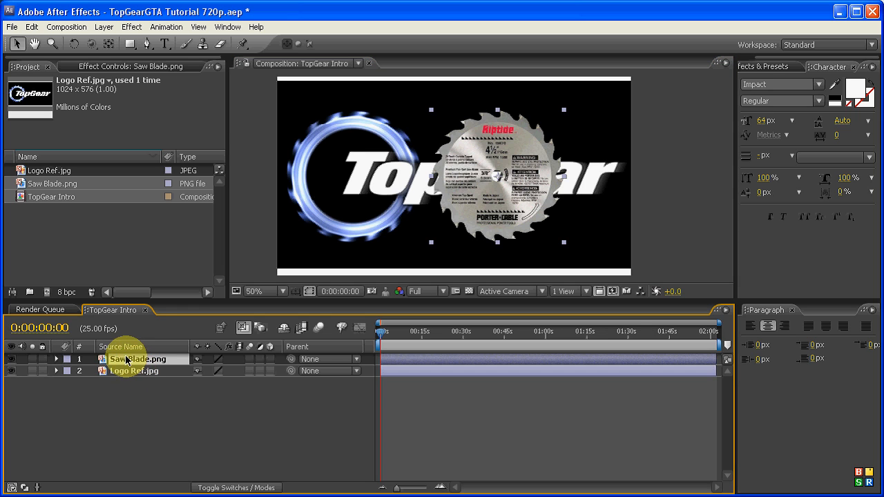
# Step: Mirror the saw blade layer horizontally by setting its scale to -84.2%
pyautogui.click(55, 358)
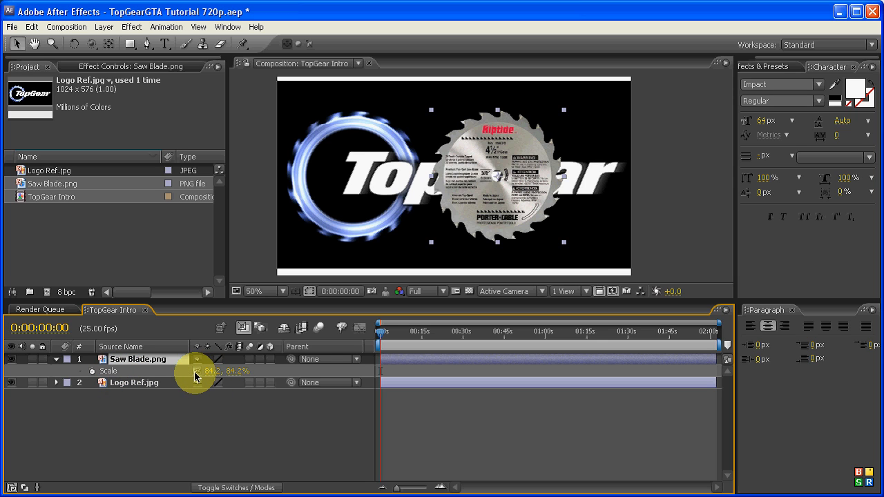
pyautogui.doubleClick(210, 371)
pyautogui.write('-')
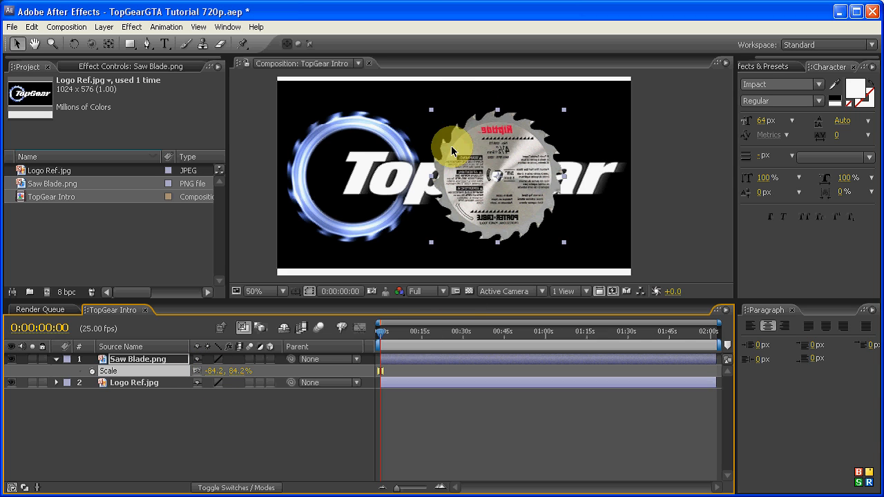
pyautogui.moveTo(510, 201)
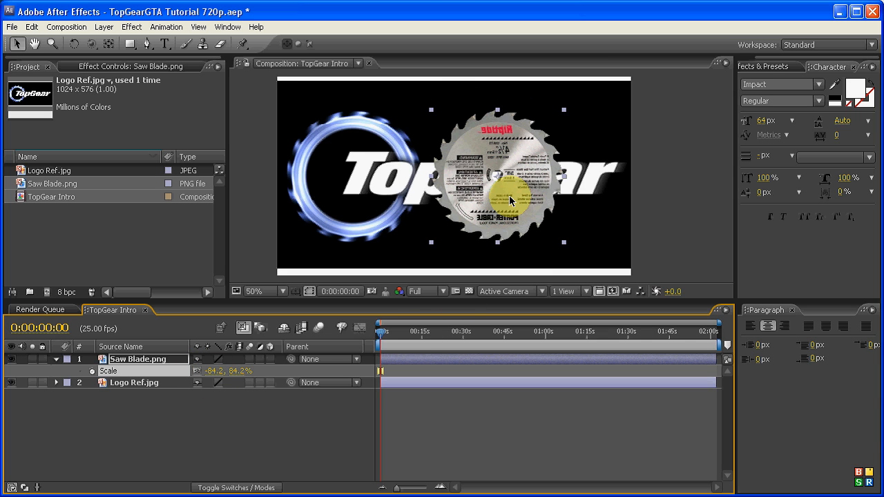
pyautogui.moveTo(159, 382)
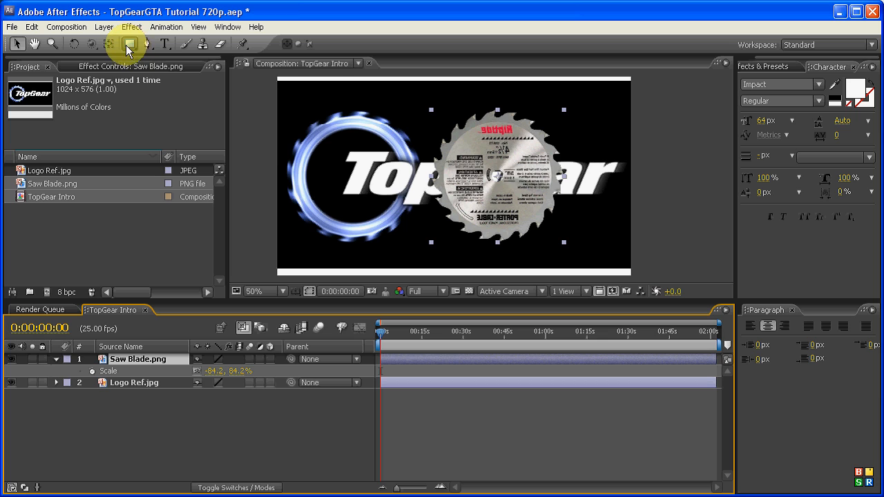
# Step: Mask the saw blade with a Subtract ellipse, expansion -65 px and feather 14 px
pyautogui.click(127, 43)
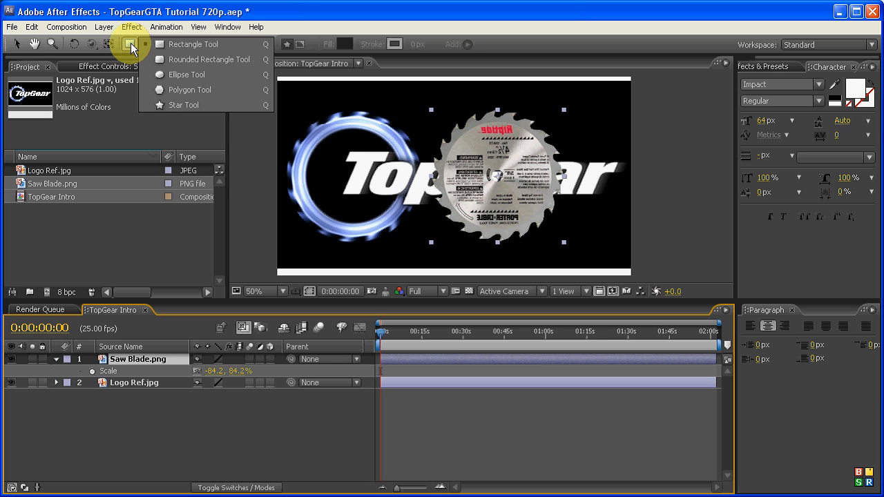
pyautogui.moveTo(187, 75)
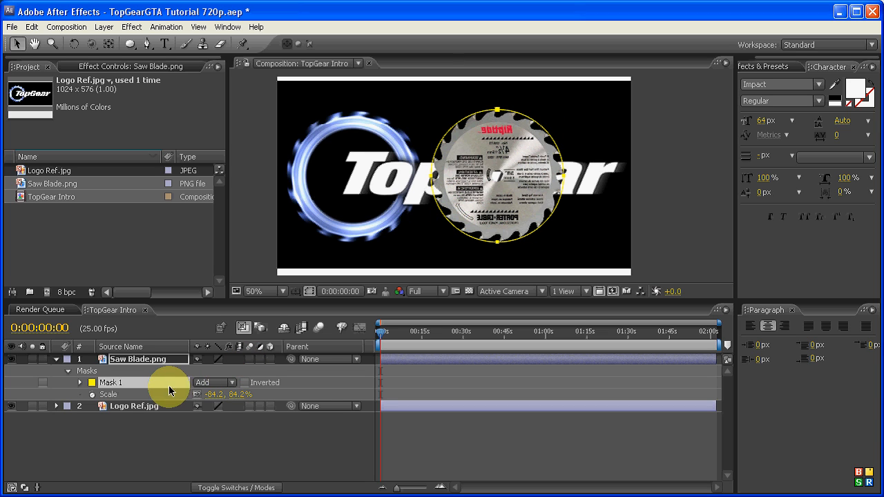
pyautogui.click(82, 382)
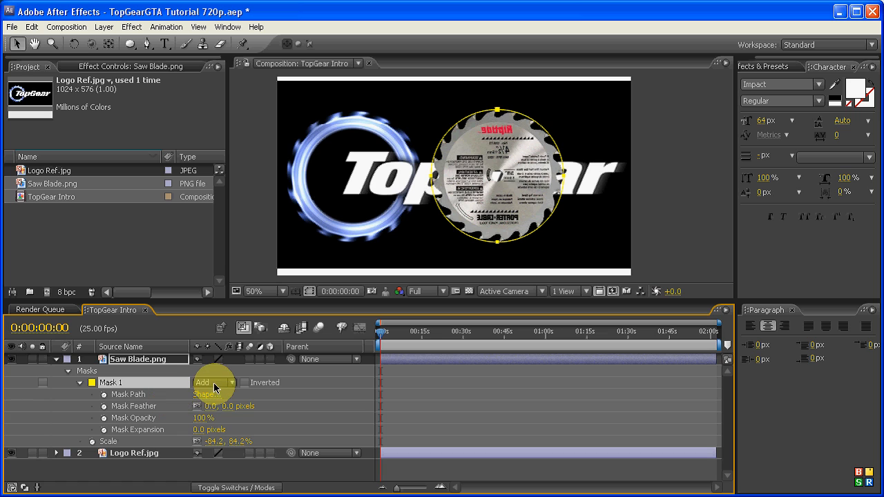
pyautogui.click(211, 382)
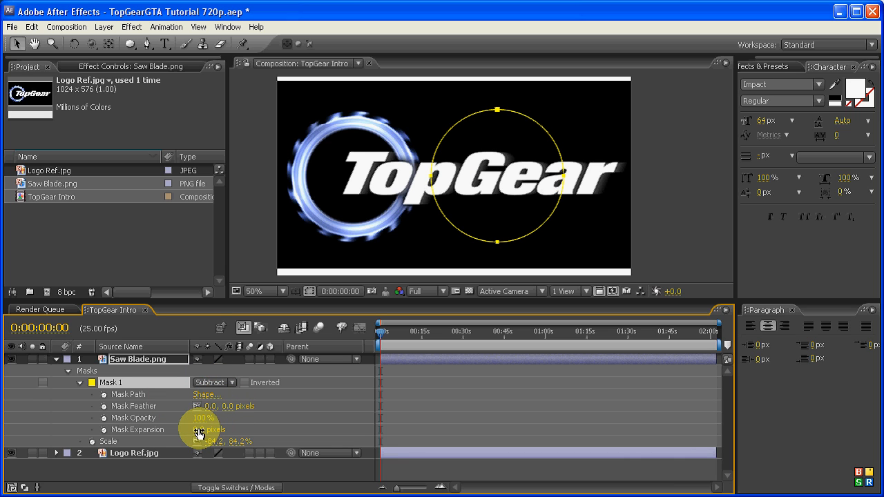
pyautogui.moveTo(214, 428); pyautogui.dragTo(186, 429)
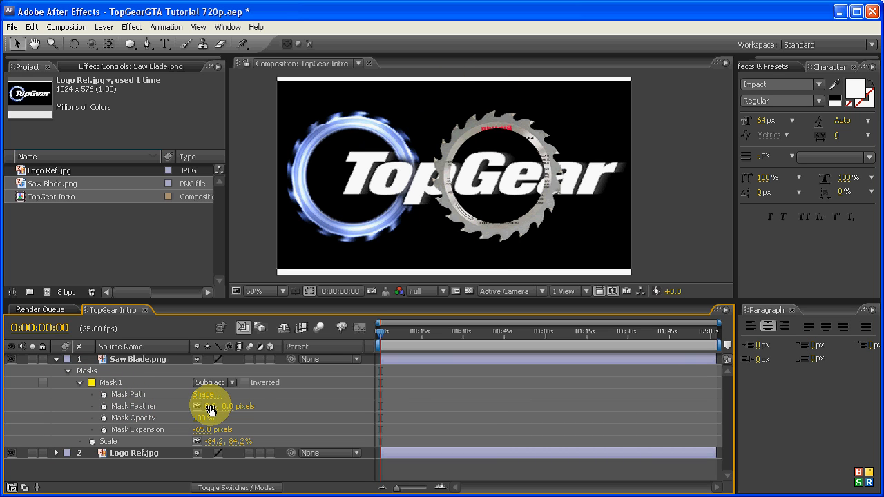
pyautogui.doubleClick(217, 406)
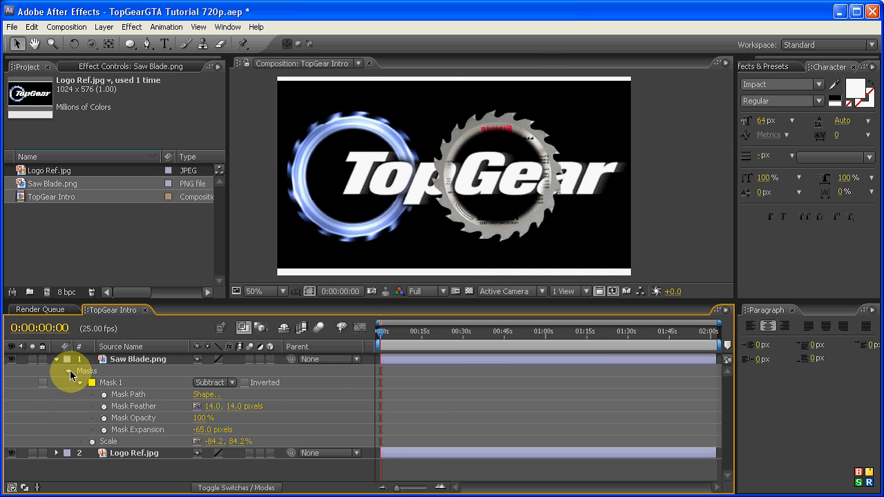
# Step: Apply Hue/Saturation to the saw blade, colorized at hue 219 and saturation 27
pyautogui.click(56, 370)
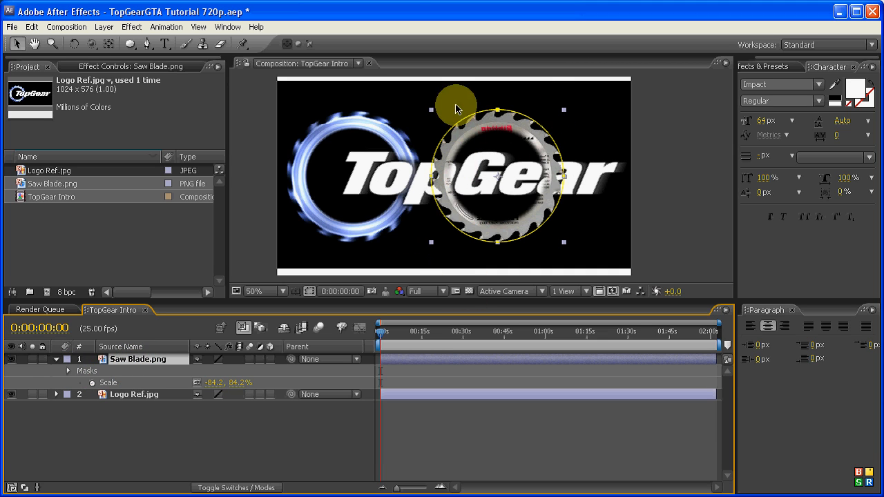
pyautogui.moveTo(699, 196)
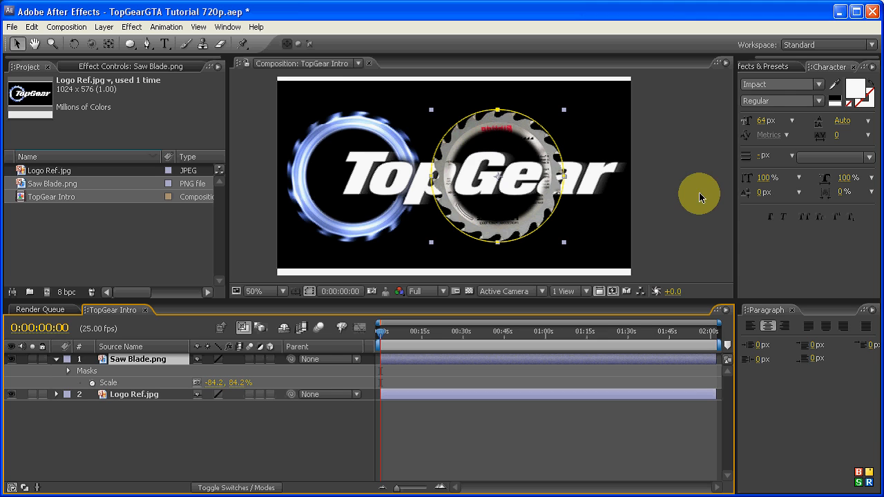
pyautogui.click(779, 66)
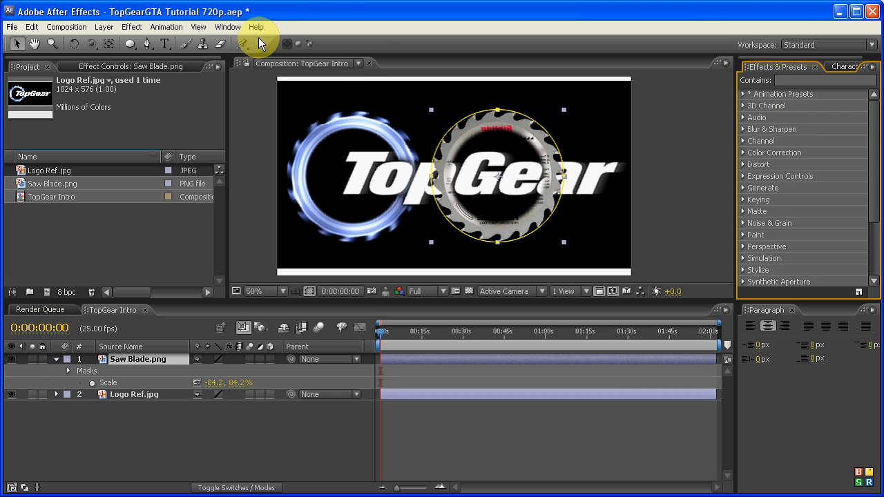
pyautogui.click(226, 26)
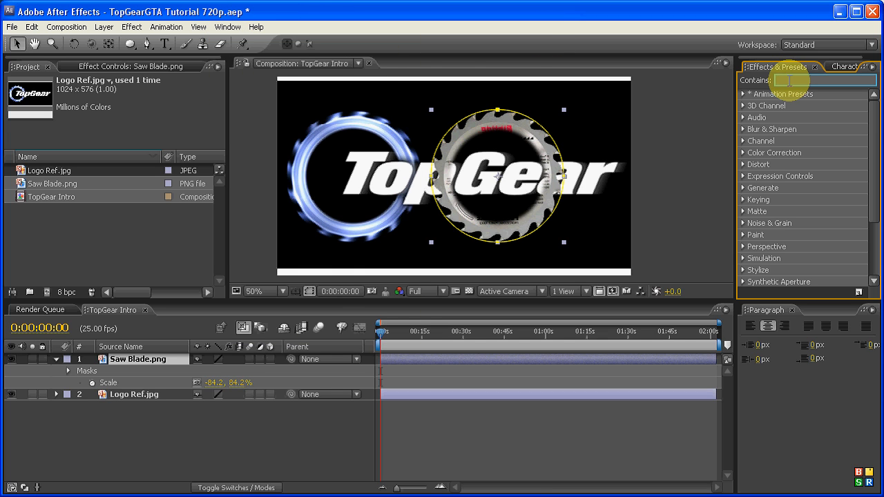
pyautogui.write('hue')
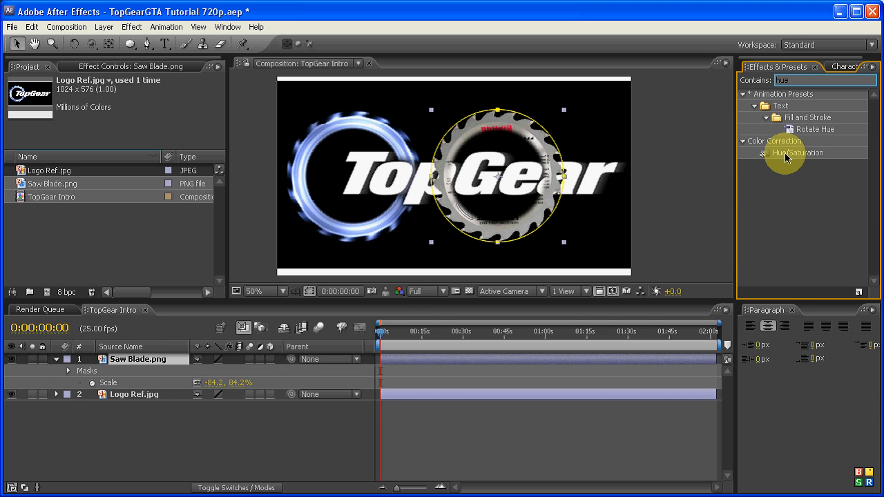
pyautogui.doubleClick(798, 152)
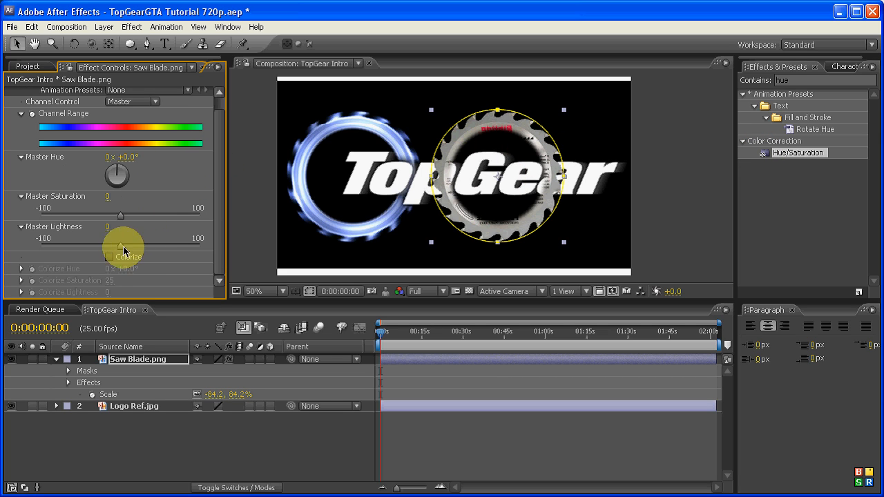
pyautogui.click(109, 257)
pyautogui.write('219')
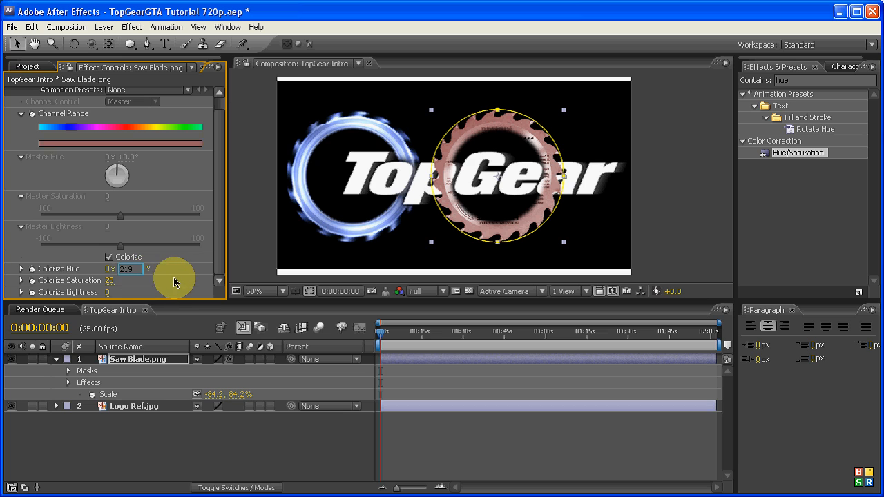
pyautogui.click(128, 269)
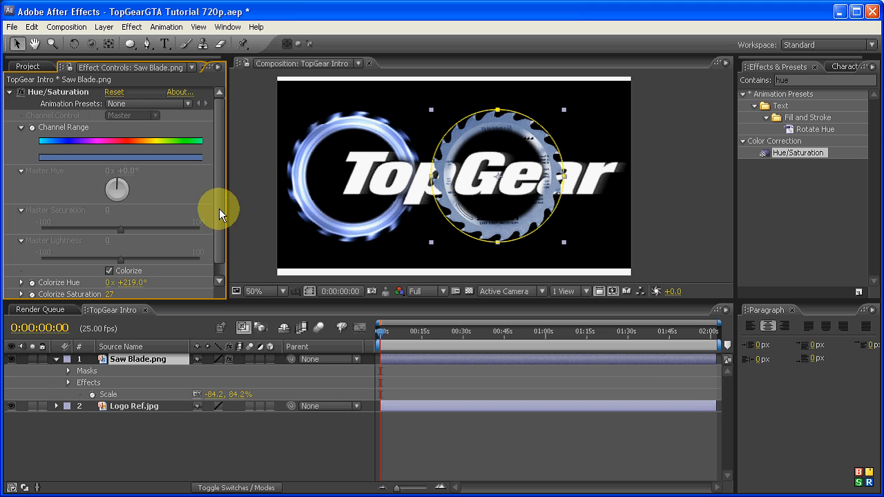
pyautogui.click(13, 92)
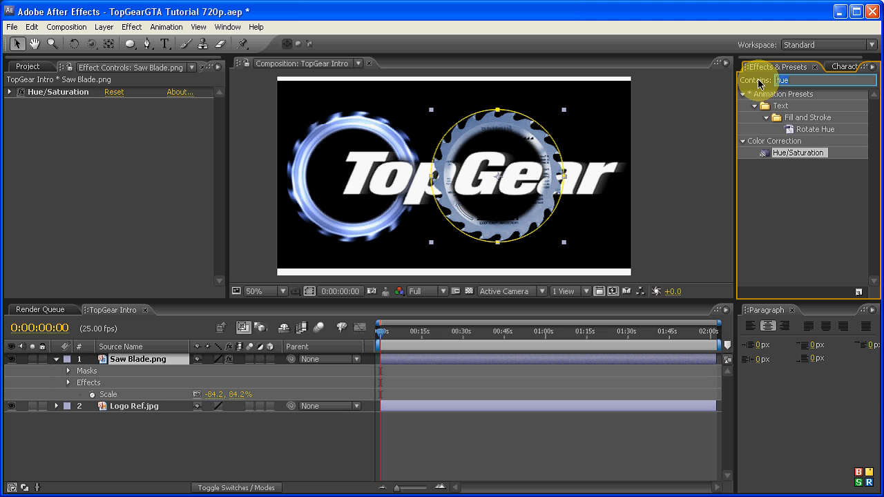
# Step: Add a Glow effect to the saw blade with glow intensity 0.3
pyautogui.write('glow')
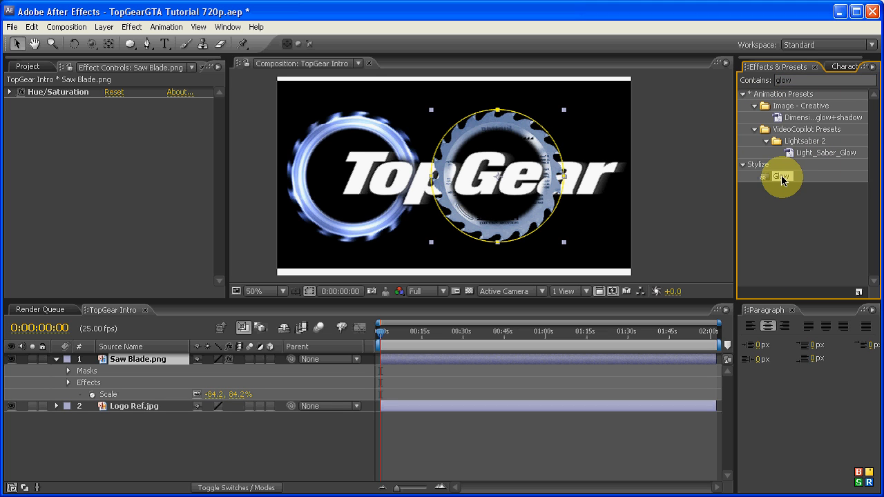
pyautogui.doubleClick(782, 176)
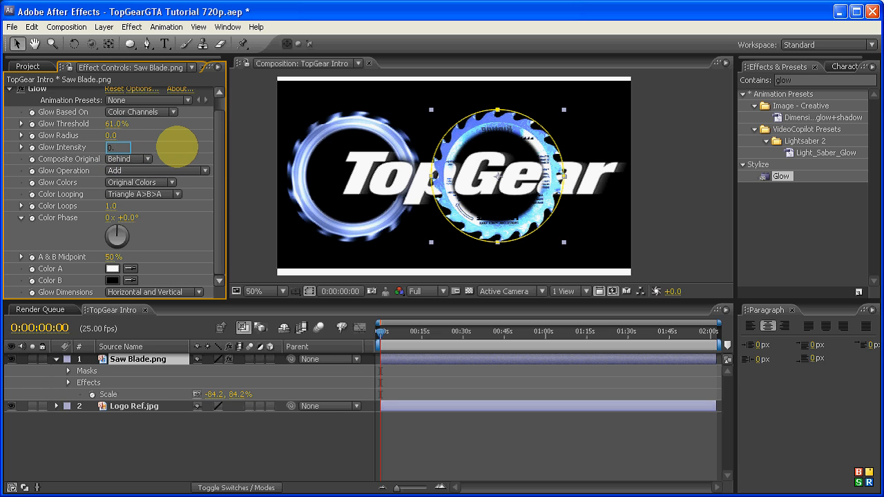
pyautogui.write('0.3')
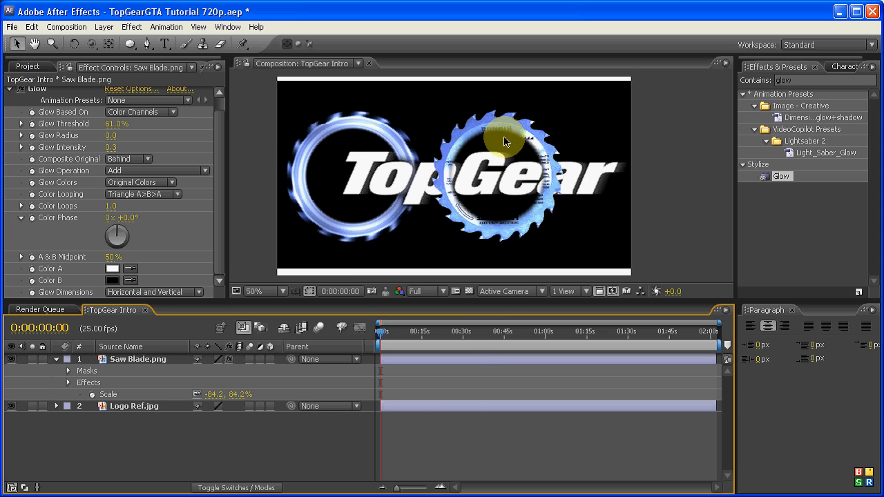
pyautogui.click(383, 332)
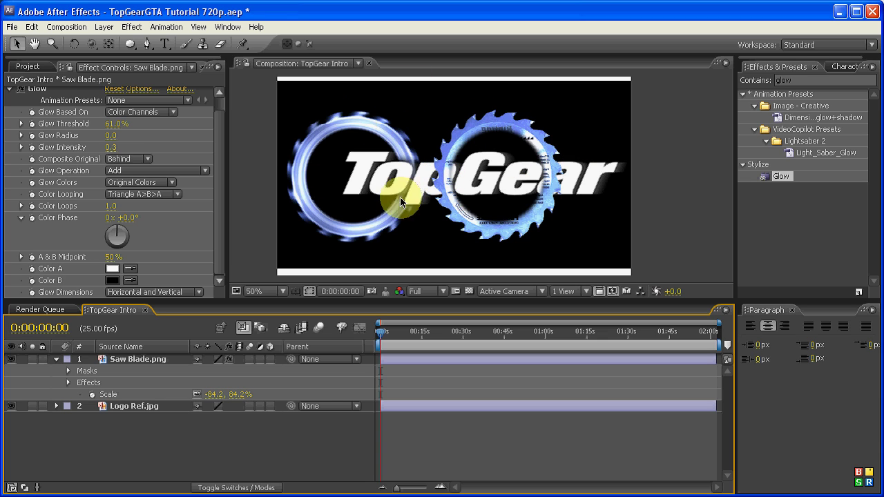
pyautogui.moveTo(411, 205)
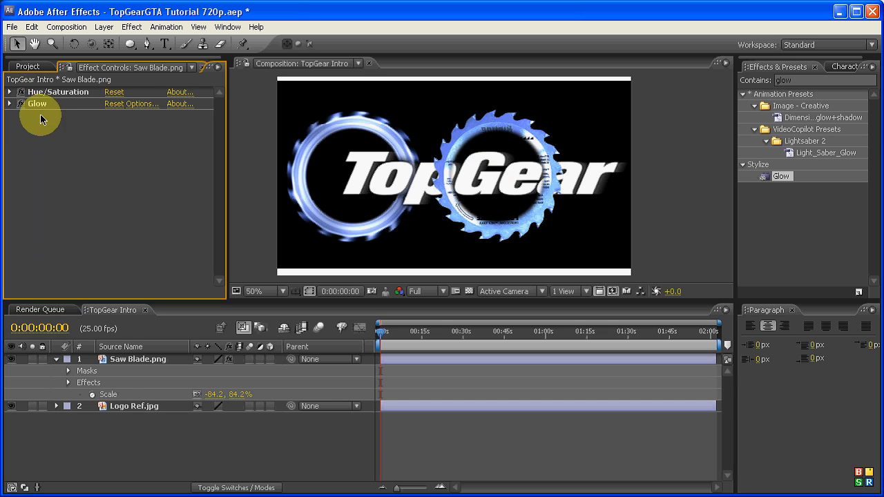
# Step: Drive the saw blade's Rotation with the expression time*600
pyautogui.click(138, 358)
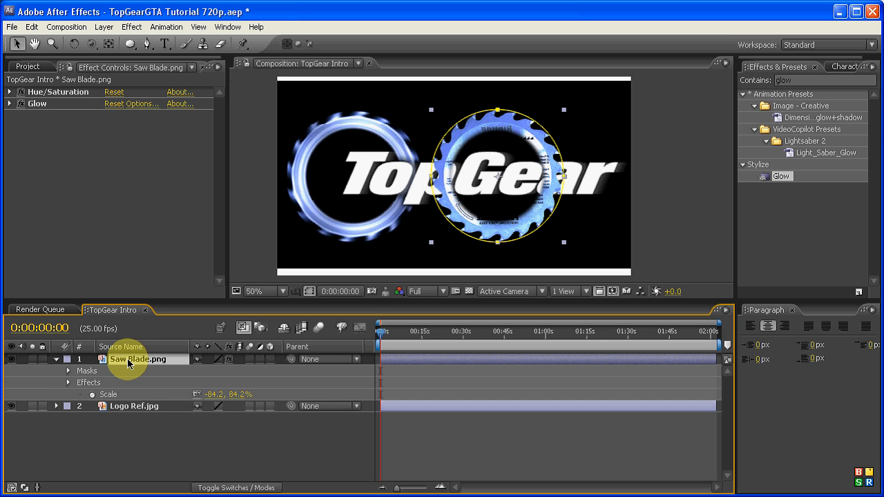
pyautogui.press('r')
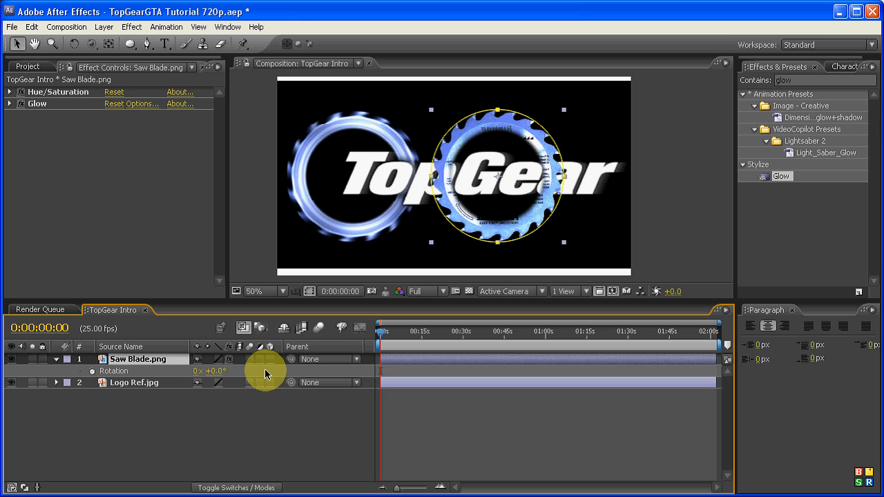
pyautogui.moveTo(321, 372)
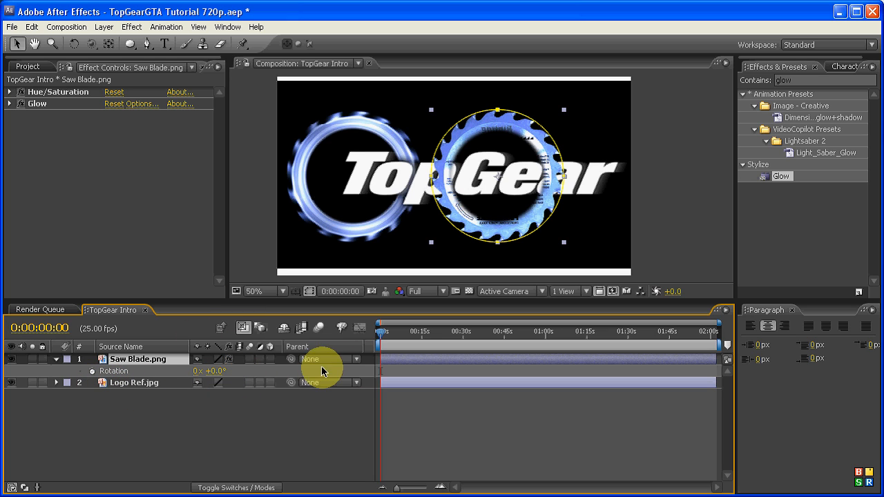
pyautogui.moveTo(94, 375)
pyautogui.write('time')
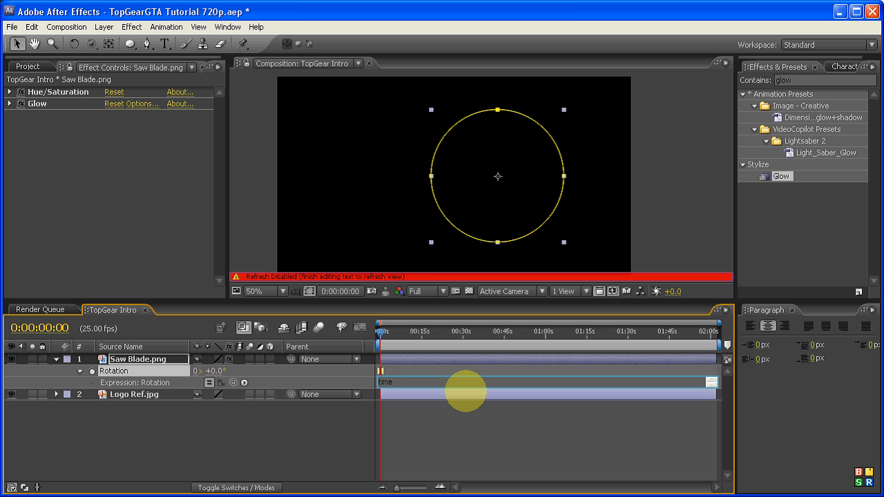
pyautogui.write('*')
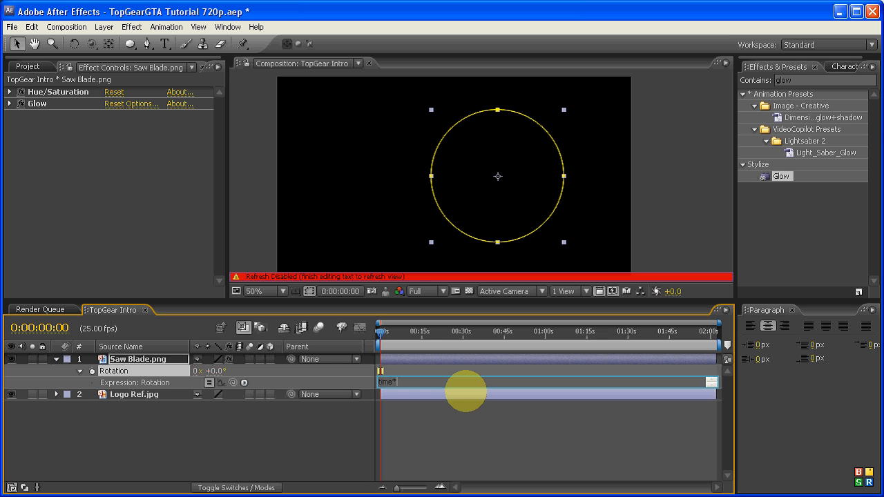
pyautogui.write('600')
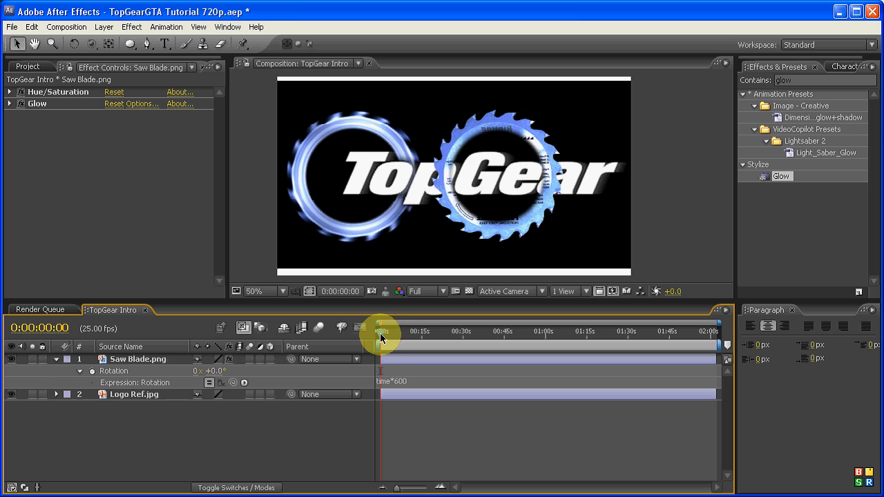
pyautogui.moveTo(386, 385)
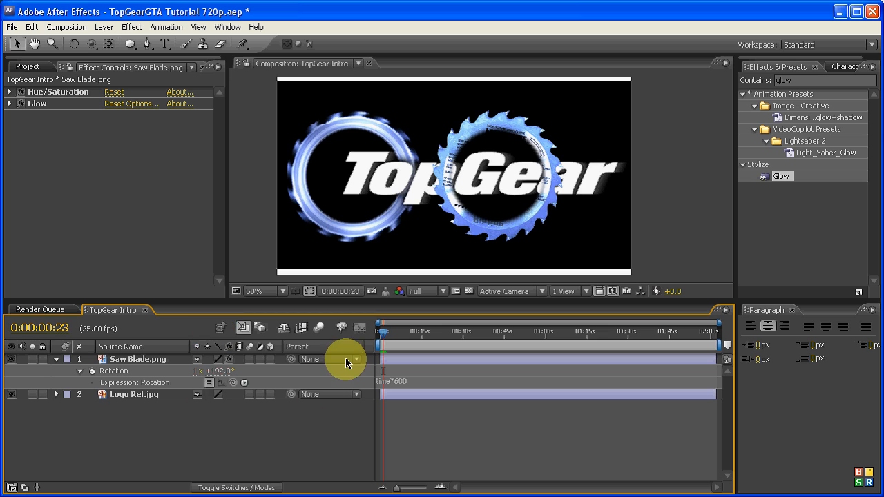
pyautogui.moveTo(249, 363)
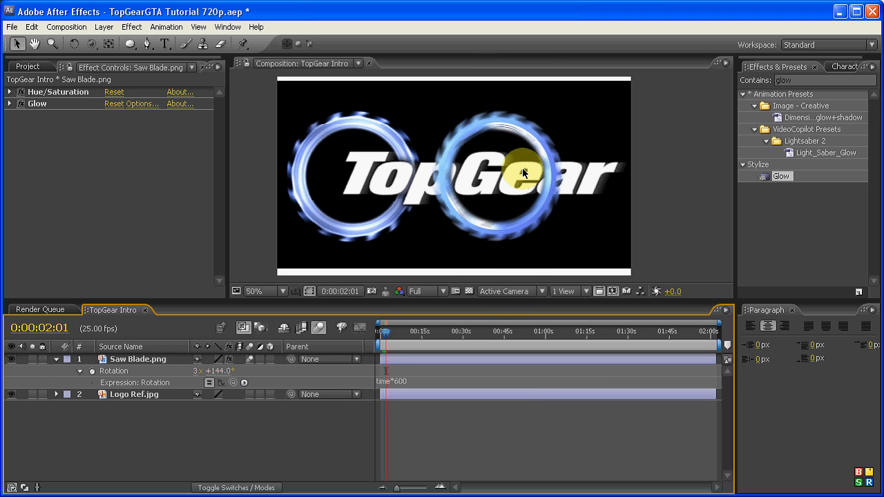
pyautogui.moveTo(387, 271)
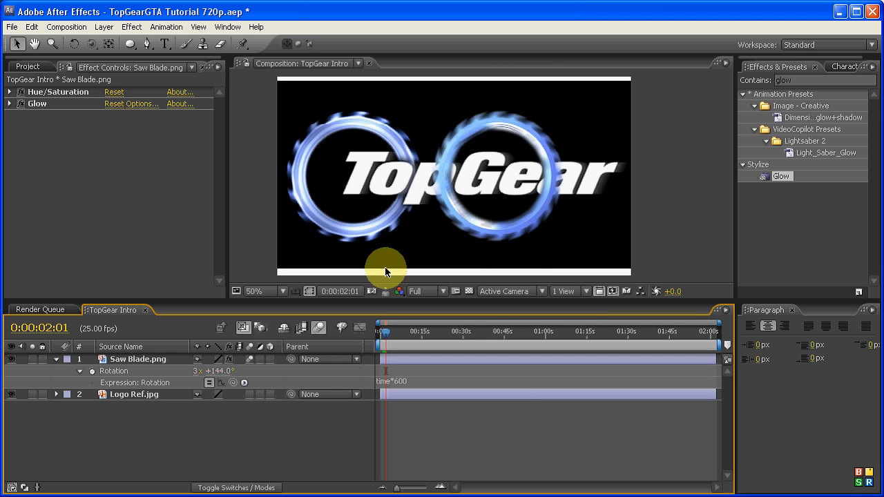
pyautogui.moveTo(573, 187)
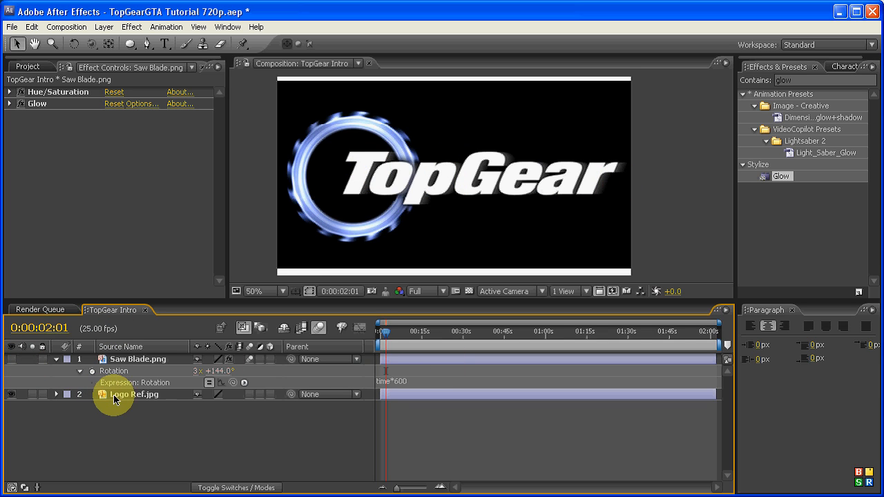
# Step: Scale the logo reference layer to 67% and fade it to 35% opacity
pyautogui.click(133, 394)
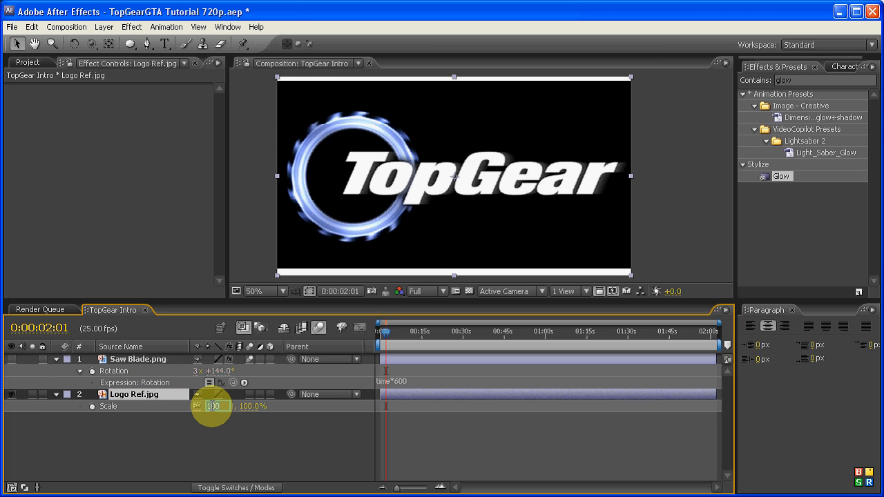
pyautogui.write('67.9')
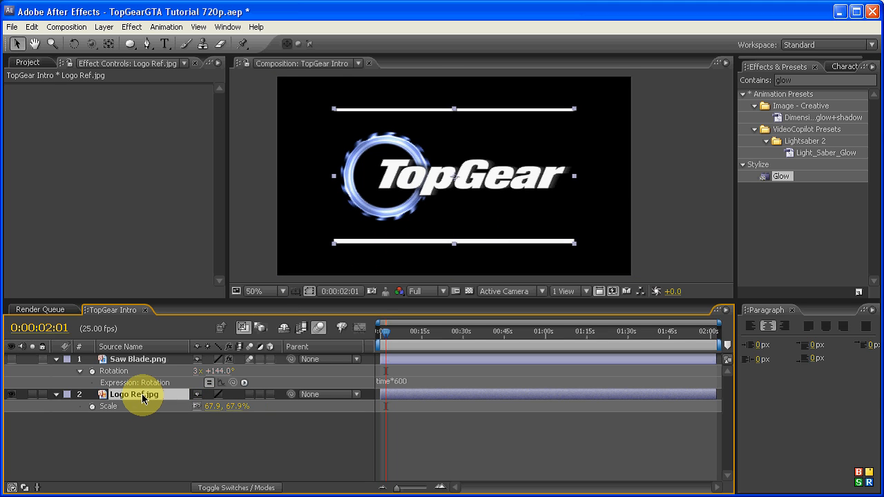
pyautogui.moveTo(157, 407)
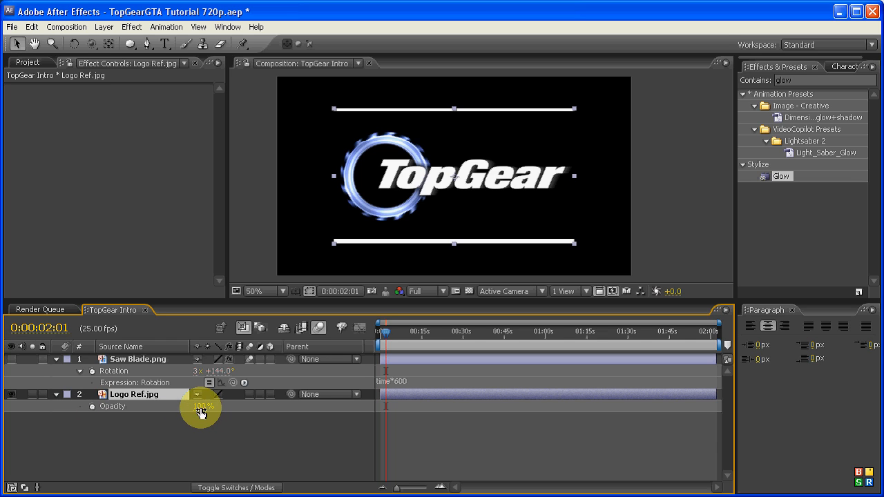
pyautogui.moveTo(202, 406); pyautogui.dragTo(152, 406)
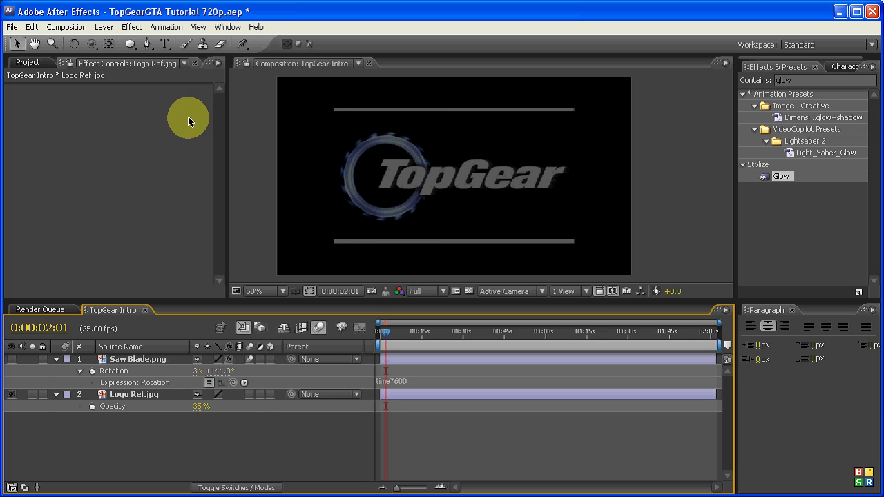
pyautogui.moveTo(166, 51)
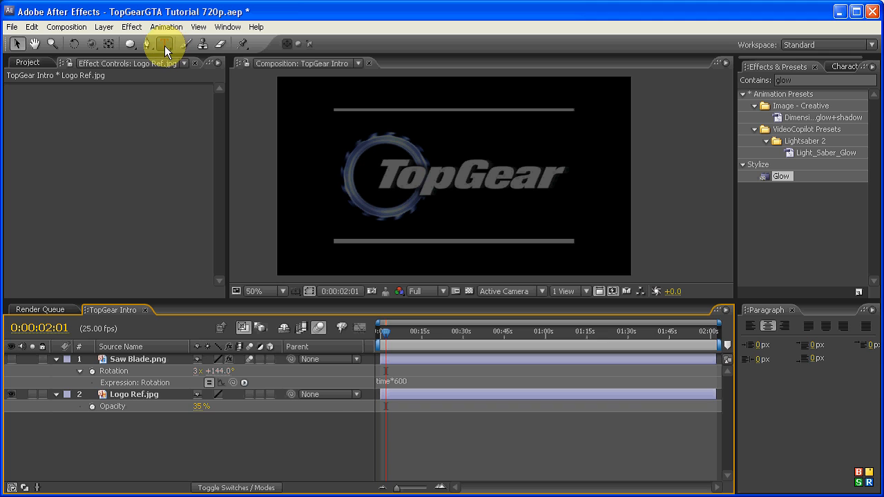
# Step: Type a 'TopGear' text layer in the composition and show its character settings
pyautogui.click(164, 44)
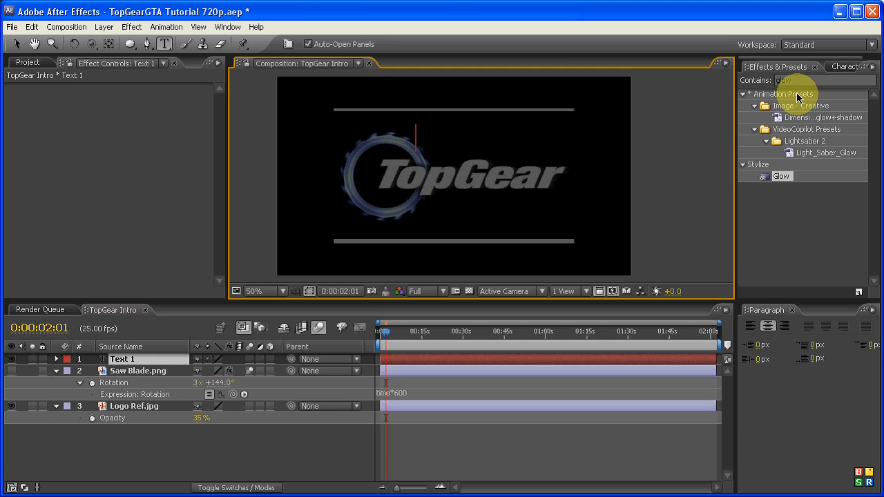
pyautogui.moveTo(638, 170)
pyautogui.write('T')
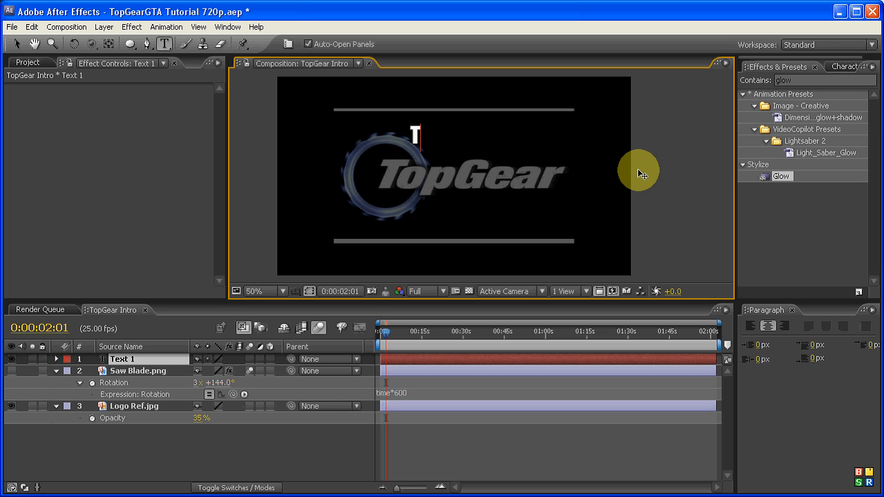
pyautogui.write('opGear')
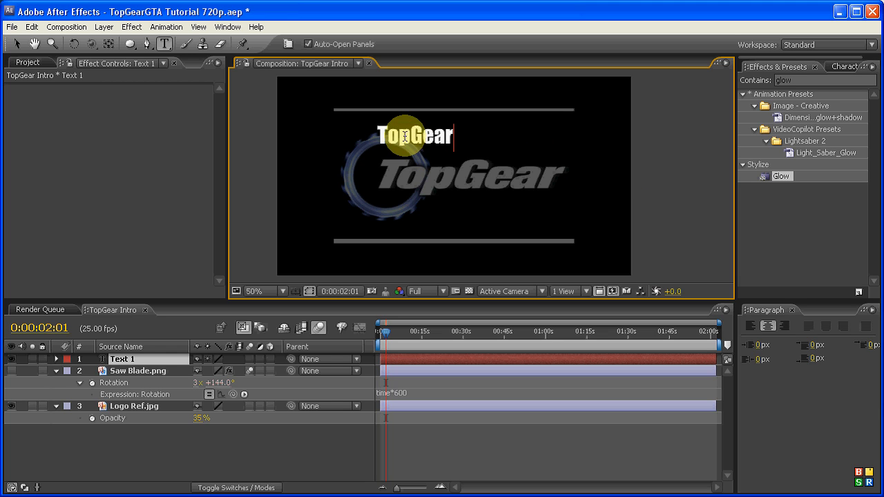
pyautogui.moveTo(428, 144)
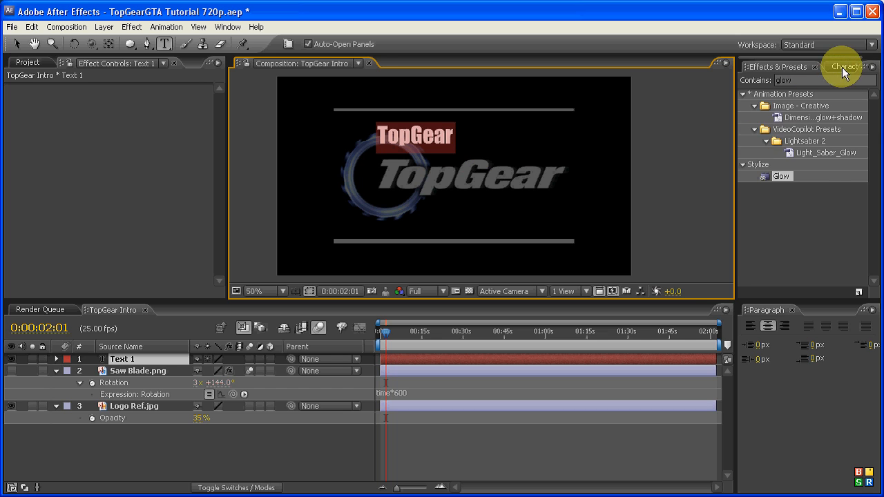
pyautogui.click(844, 66)
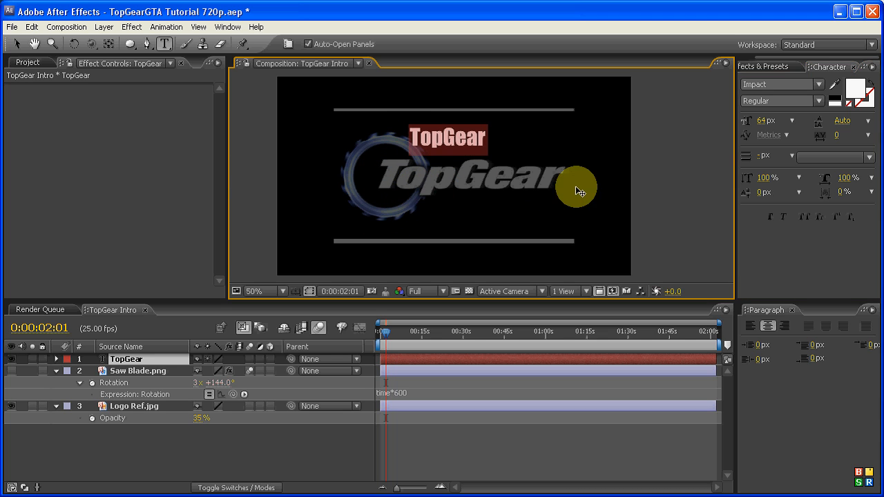
# Step: Make the TopGear text faux bold and place it over the reference logo's lettering
pyautogui.tripleClick(762, 120)
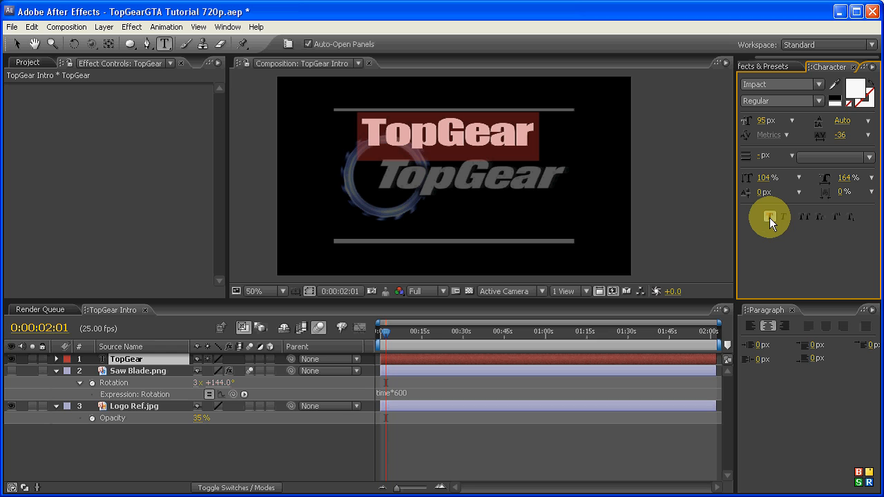
pyautogui.click(449, 131)
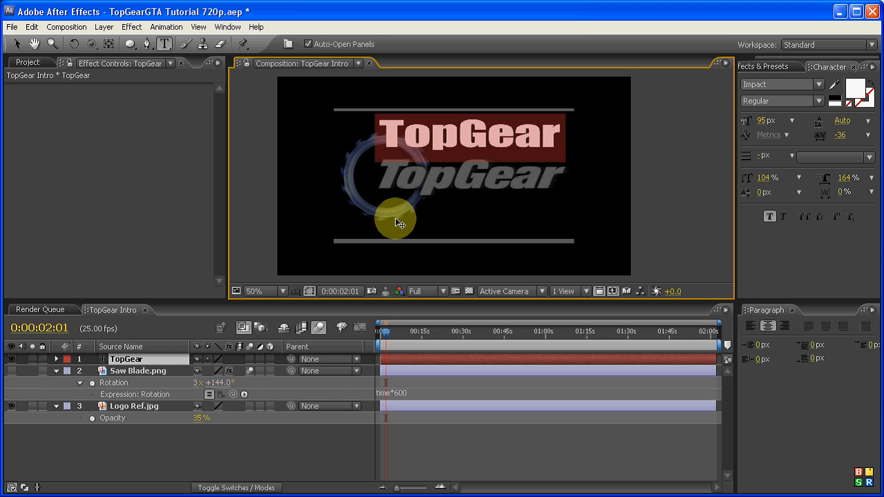
pyautogui.moveTo(783, 216)
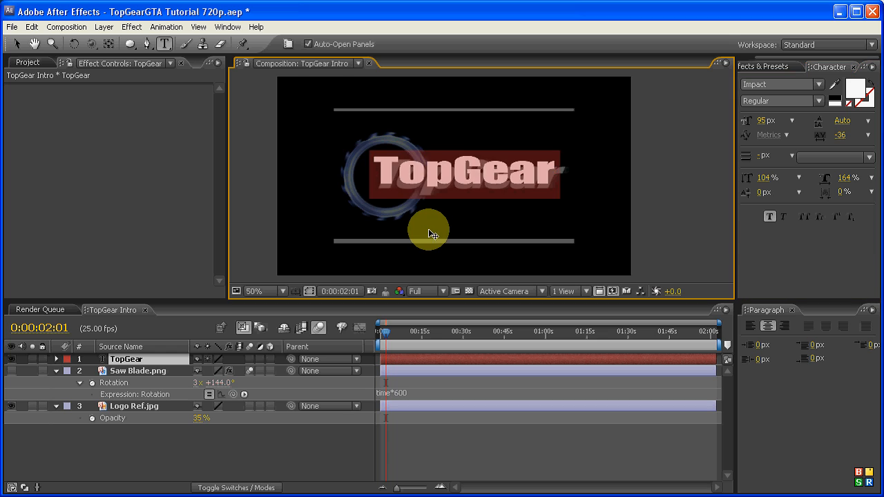
pyautogui.click(254, 290)
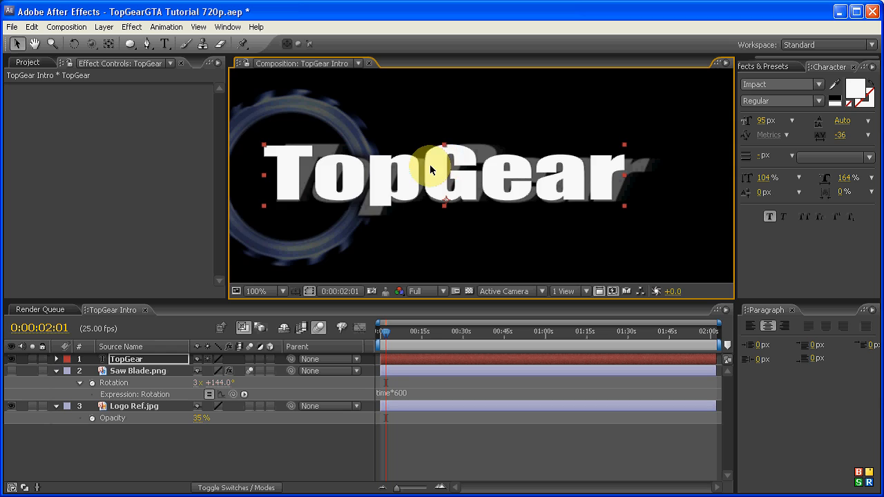
# Step: Apply CC Slant to the TopGear text and drag its floor point onto the text
pyautogui.click(257, 291)
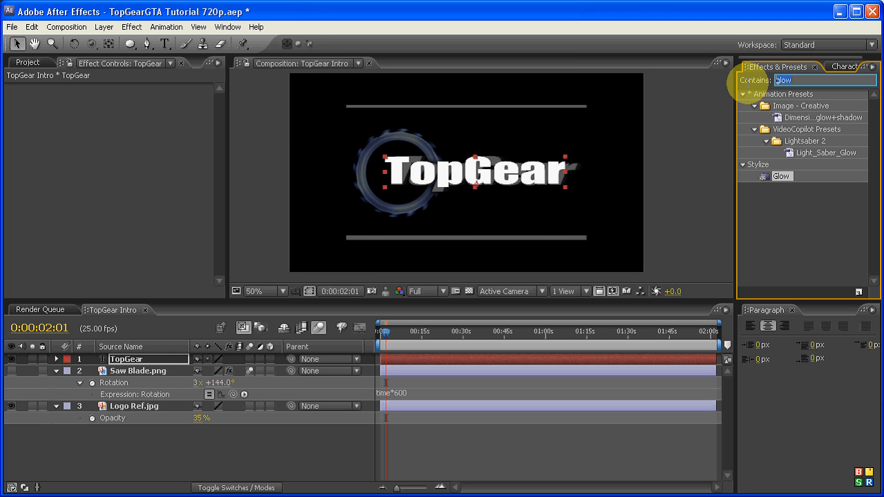
pyautogui.moveTo(748, 87)
pyautogui.write('slan')
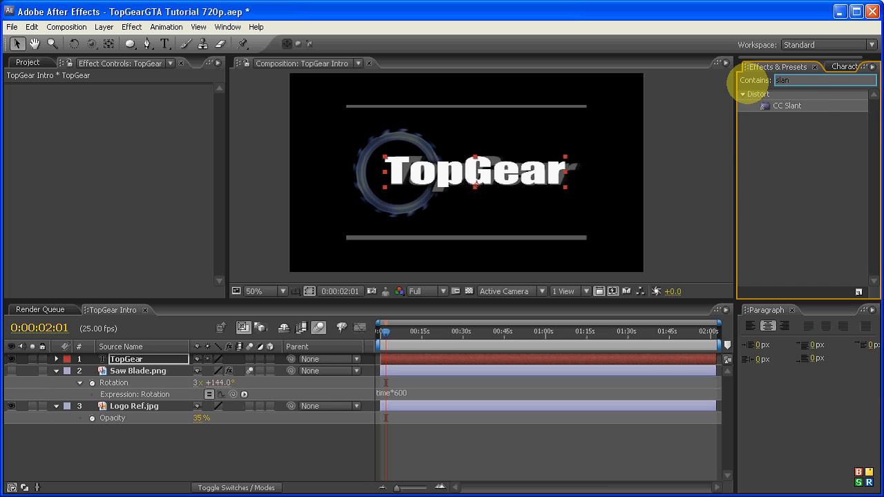
pyautogui.click(787, 105)
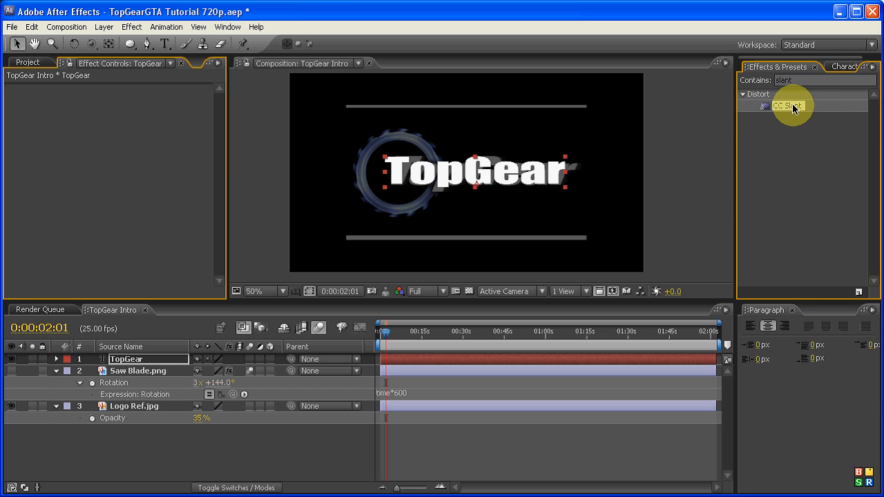
pyautogui.doubleClick(787, 106)
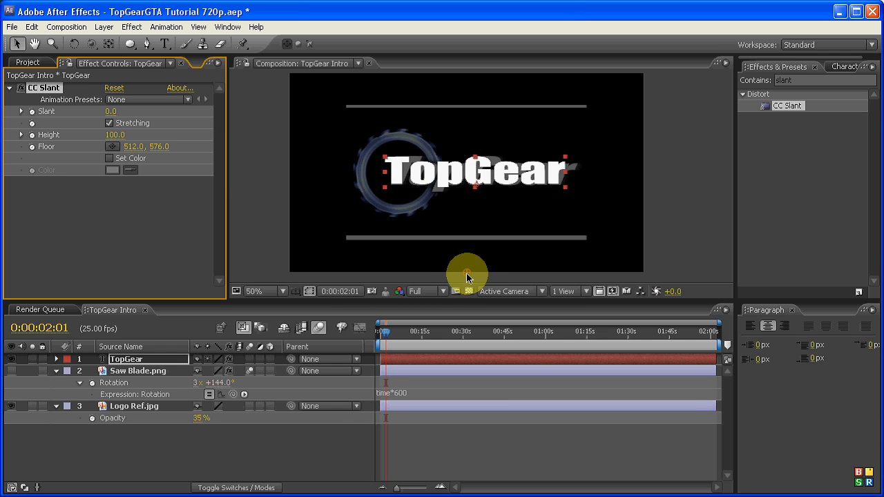
pyautogui.moveTo(466, 275); pyautogui.dragTo(410, 208)
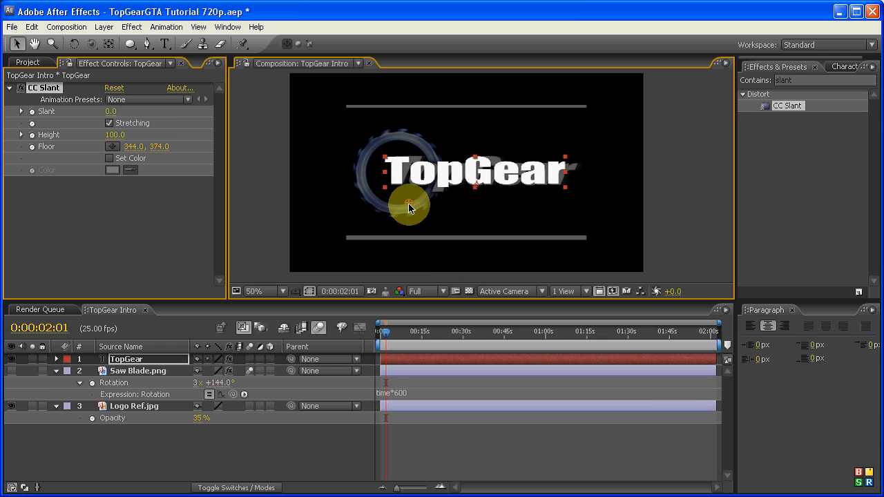
pyautogui.moveTo(411, 209); pyautogui.dragTo(426, 199)
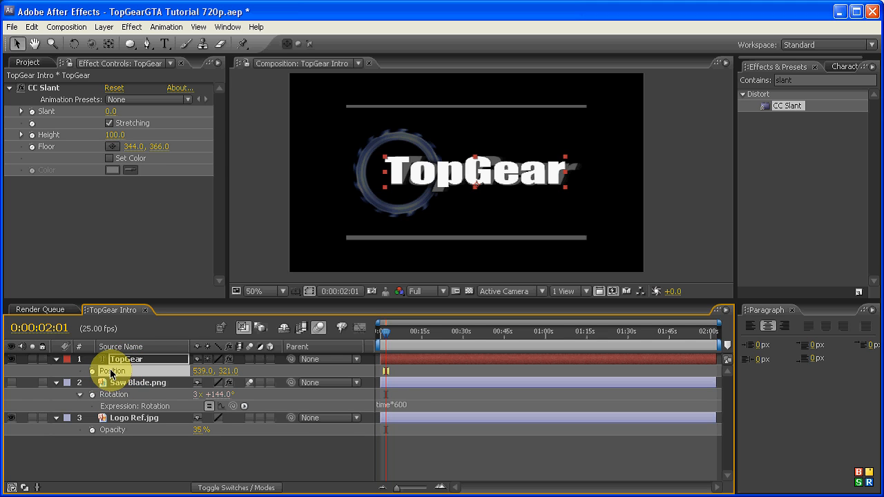
# Step: Copy the TopGear layer's Position (539, 321) into CC Slant's Floor property
pyautogui.click(32, 26)
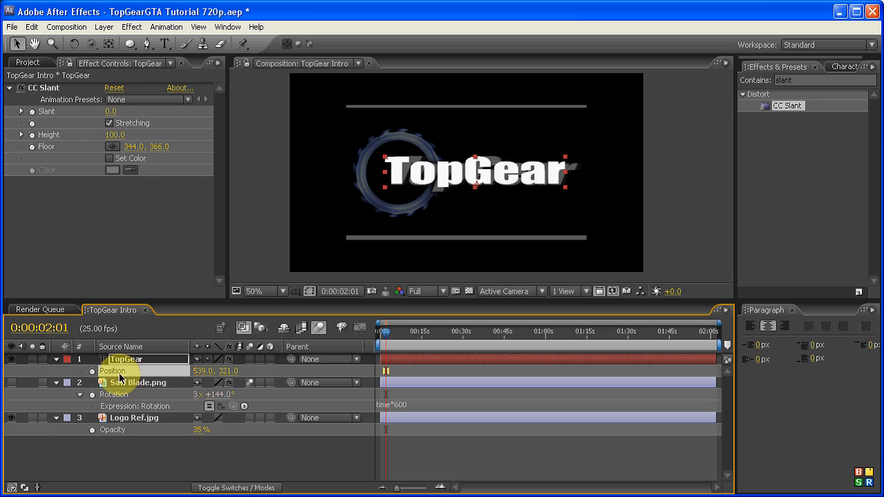
pyautogui.click(58, 359)
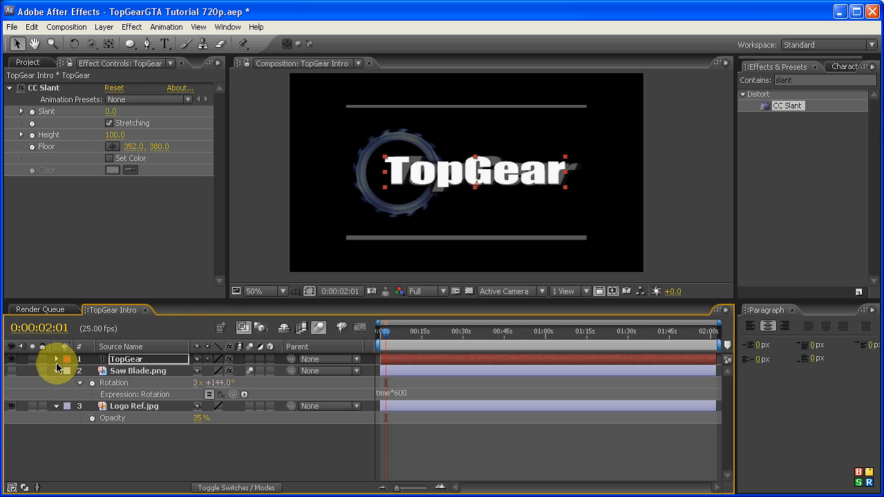
pyautogui.click(58, 359)
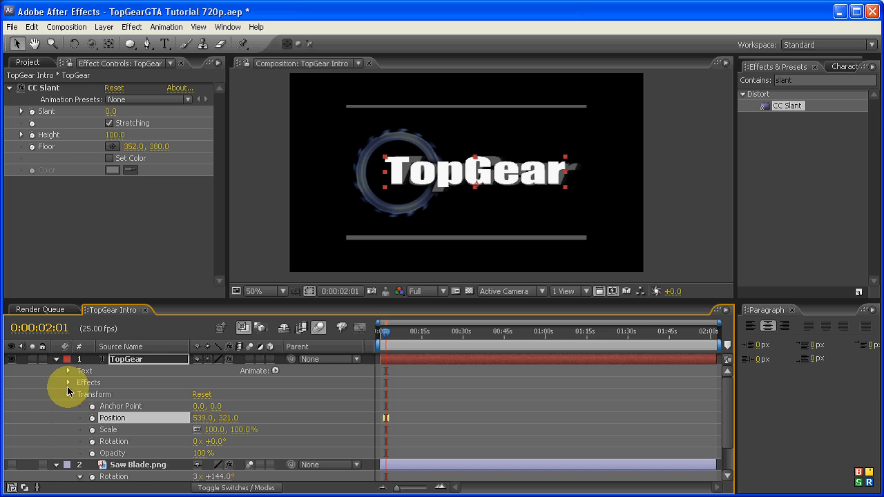
pyautogui.click(59, 382)
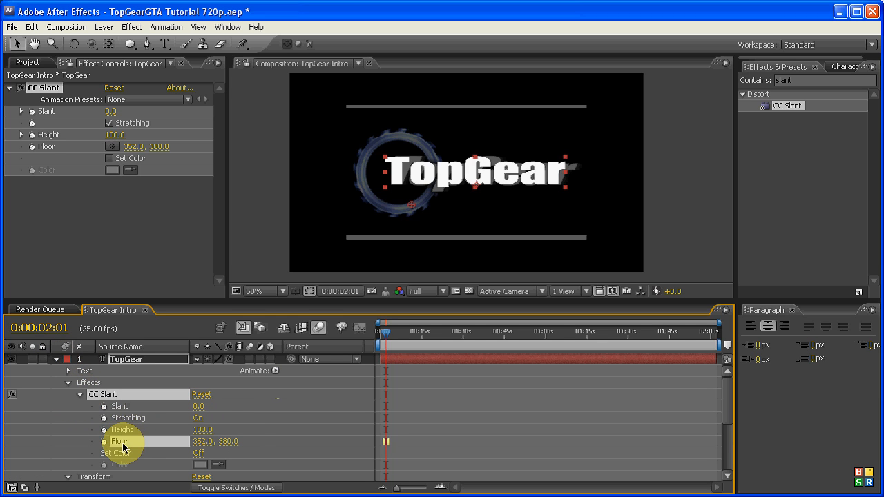
pyautogui.click(31, 26)
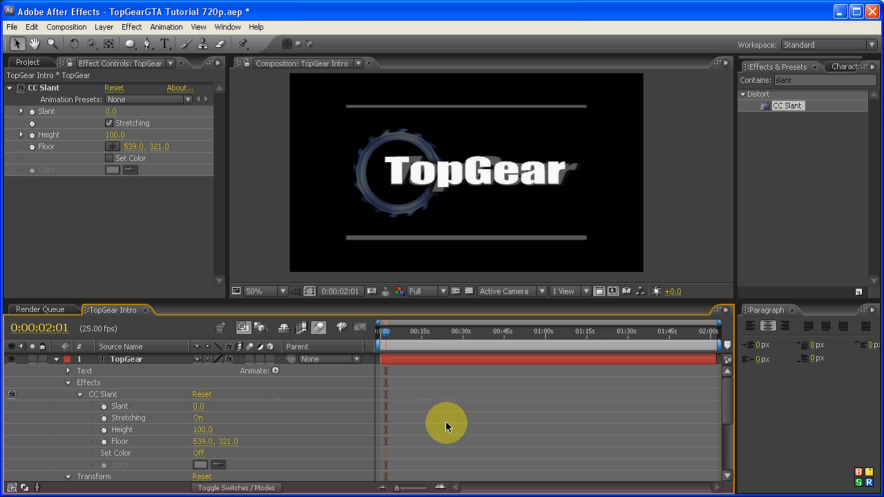
# Step: Scrub the CC Slant value to 45 on the TopGear text, then deselect the layer
pyautogui.moveTo(111, 111); pyautogui.dragTo(117, 110)
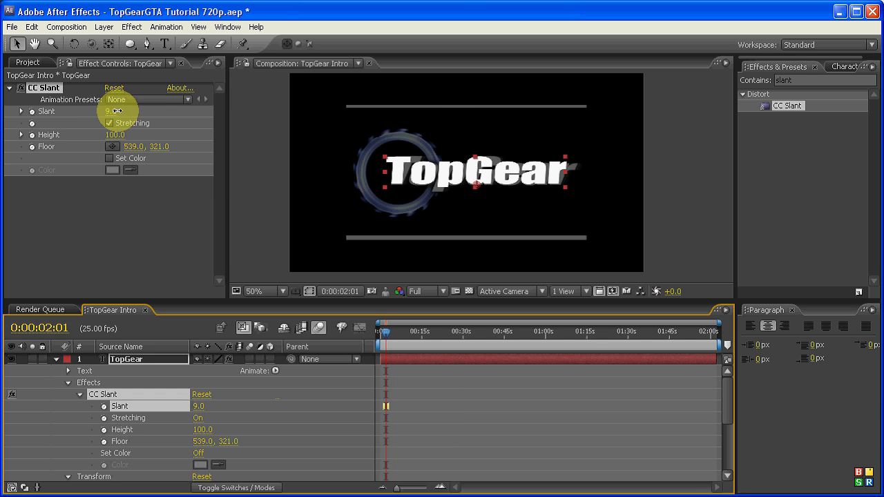
pyautogui.moveTo(110, 111); pyautogui.dragTo(132, 111)
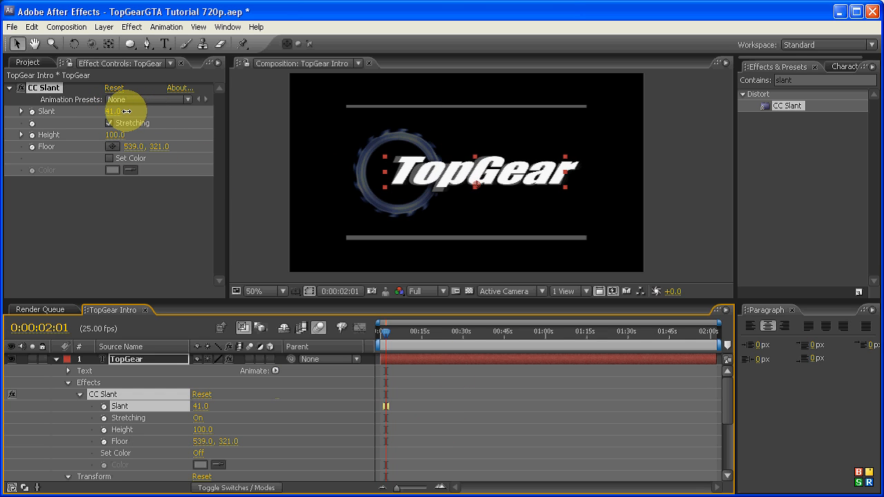
pyautogui.moveTo(121, 111); pyautogui.dragTo(107, 112)
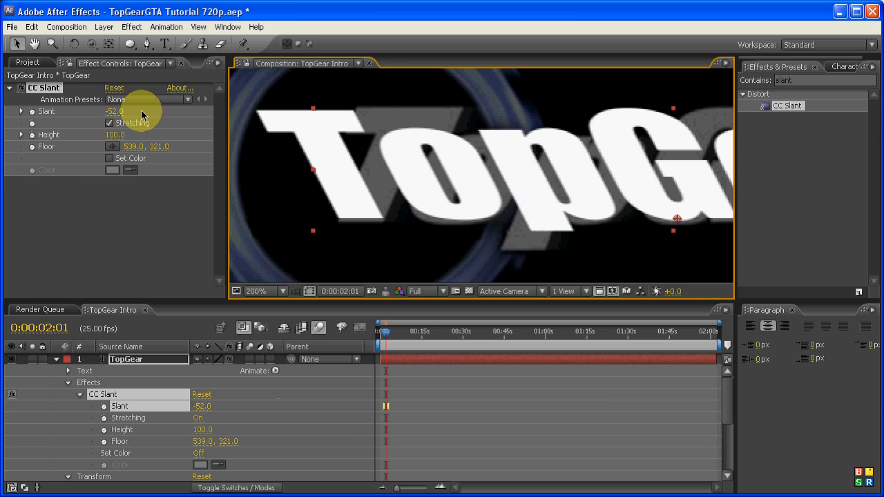
pyautogui.moveTo(113, 111); pyautogui.dragTo(128, 111)
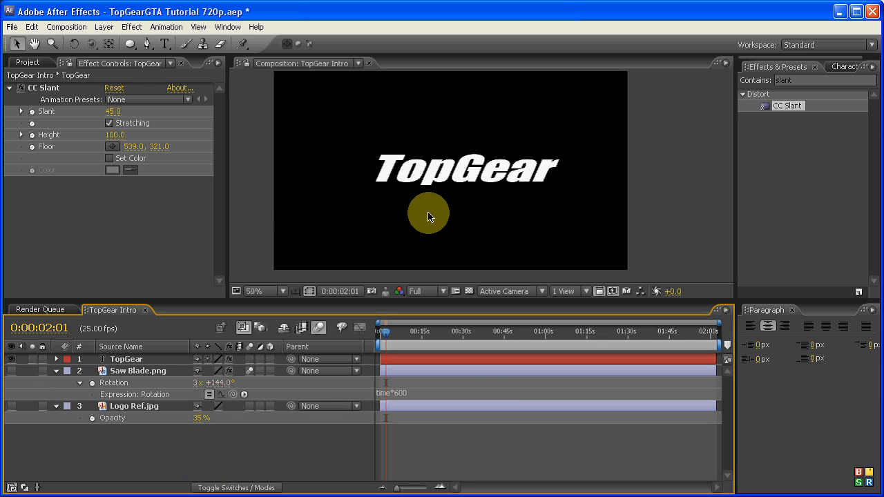
pyautogui.moveTo(398, 212)
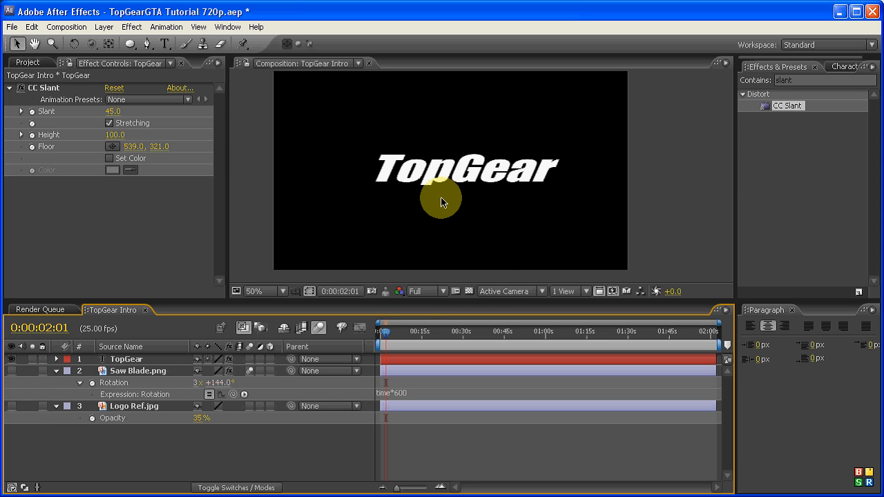
pyautogui.click(136, 371)
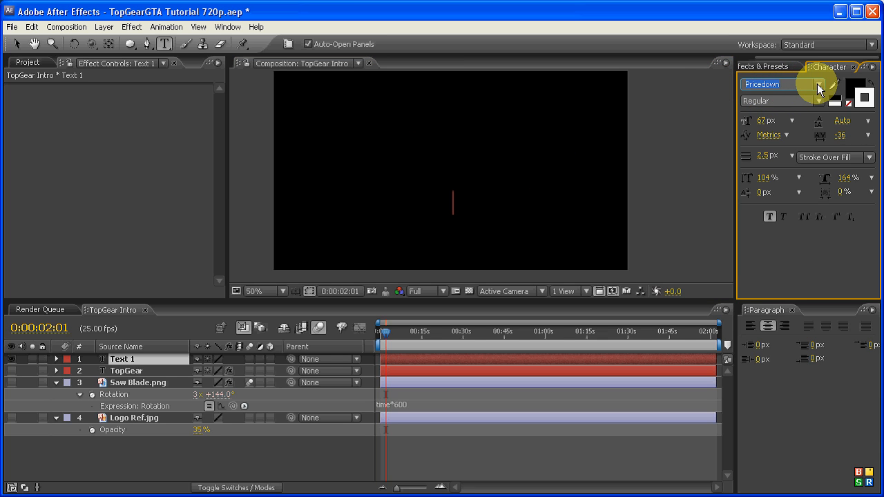
pyautogui.moveTo(818, 91)
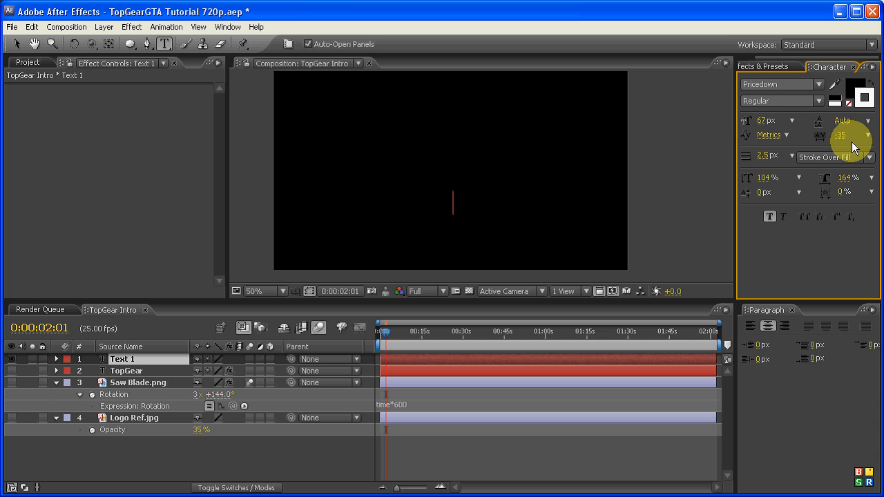
# Step: Reset tracking to 0 and type 'grand theft auto' in Pricedown
pyautogui.tripleClick(846, 135)
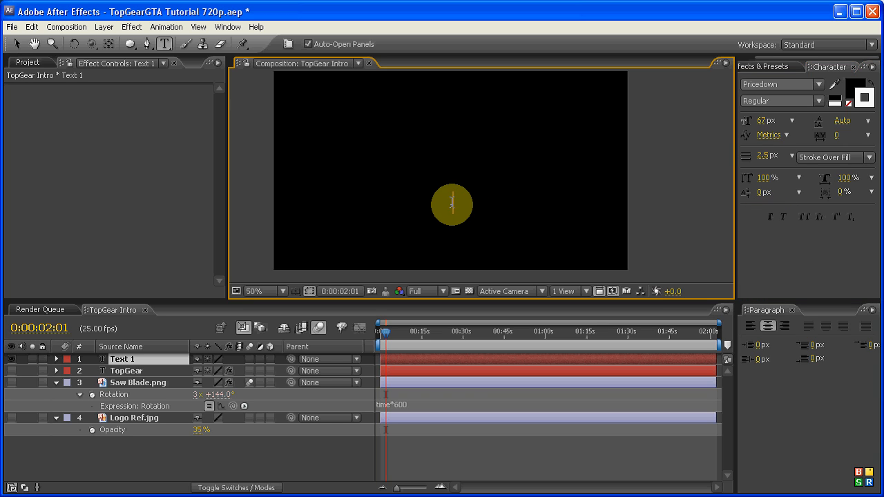
pyautogui.write('grand theft auto')
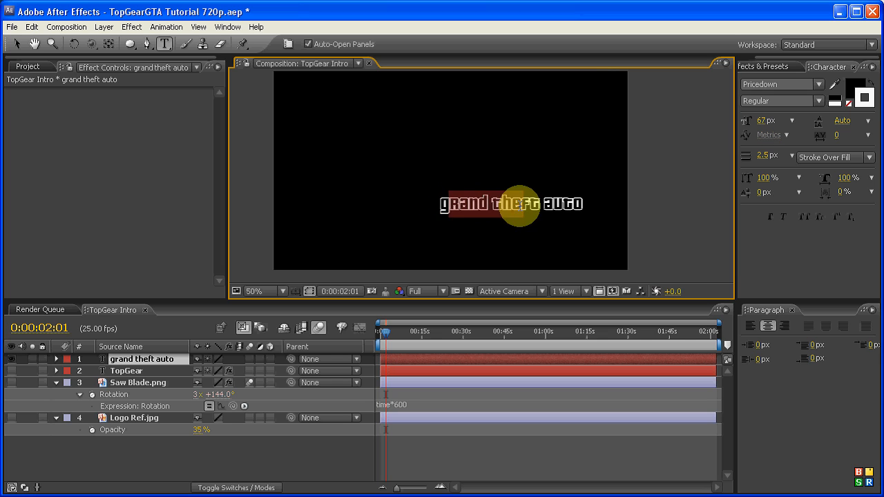
# Step: Give all the 'grand theft auto' text a black #000000 fill, then deselect it
pyautogui.click(266, 291)
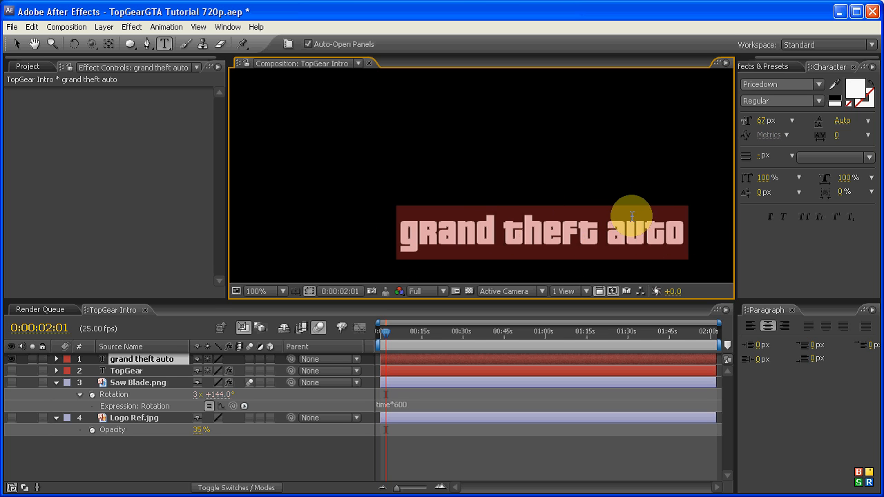
pyautogui.click(867, 85)
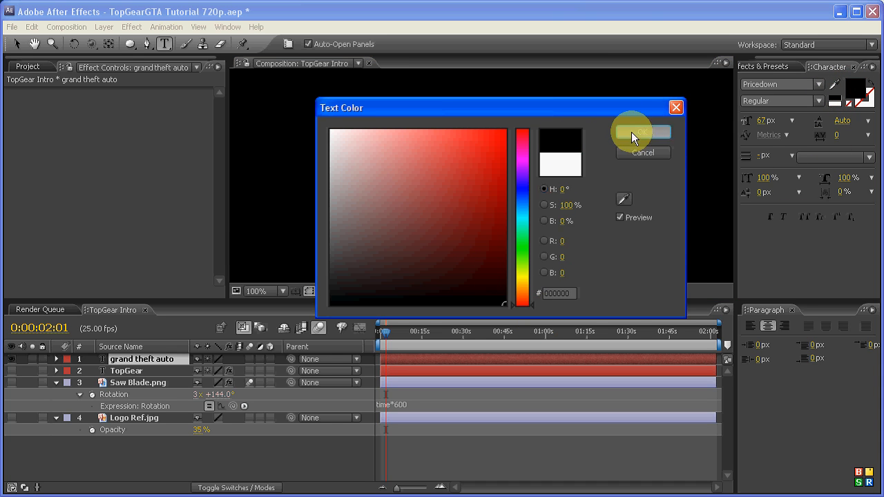
pyautogui.click(641, 131)
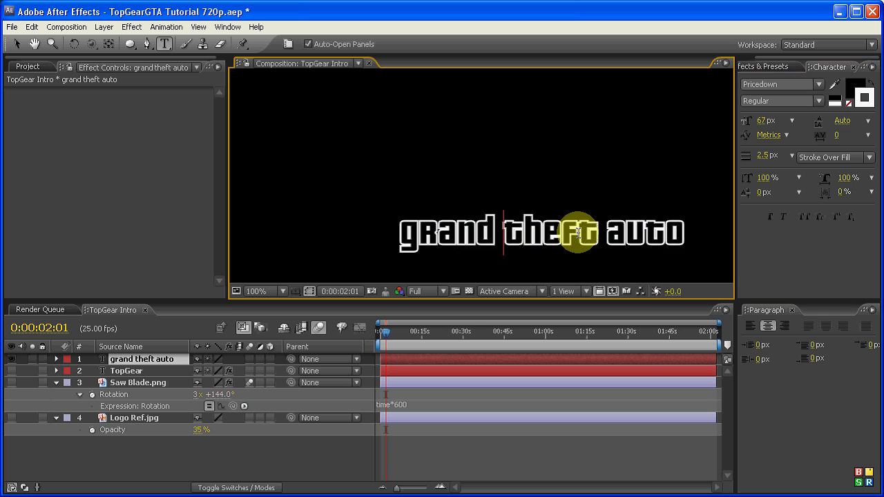
pyautogui.click(256, 291)
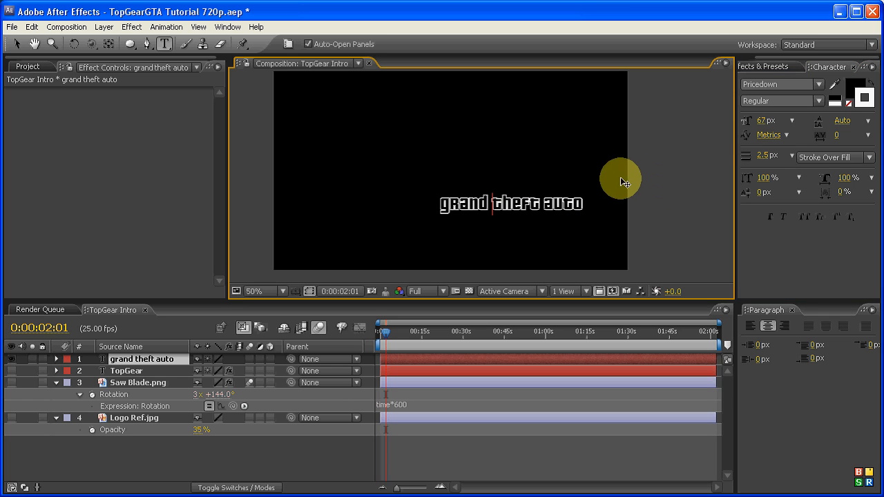
pyautogui.moveTo(656, 204)
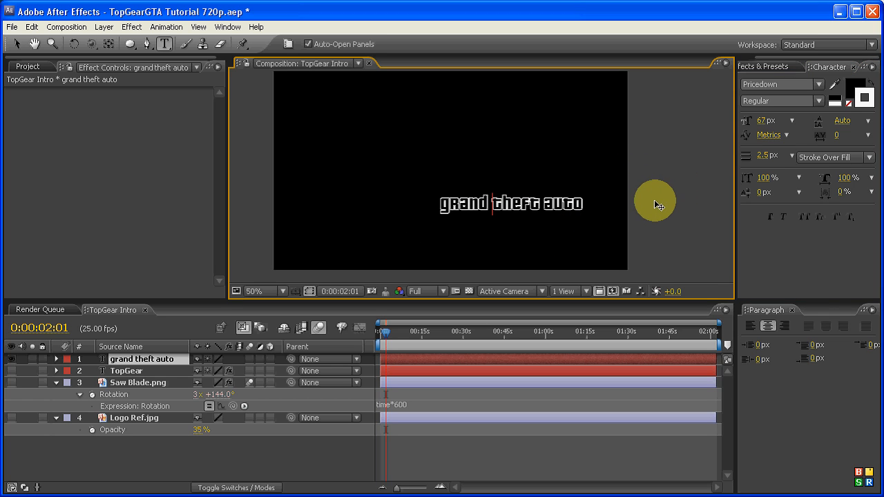
pyautogui.moveTo(668, 212)
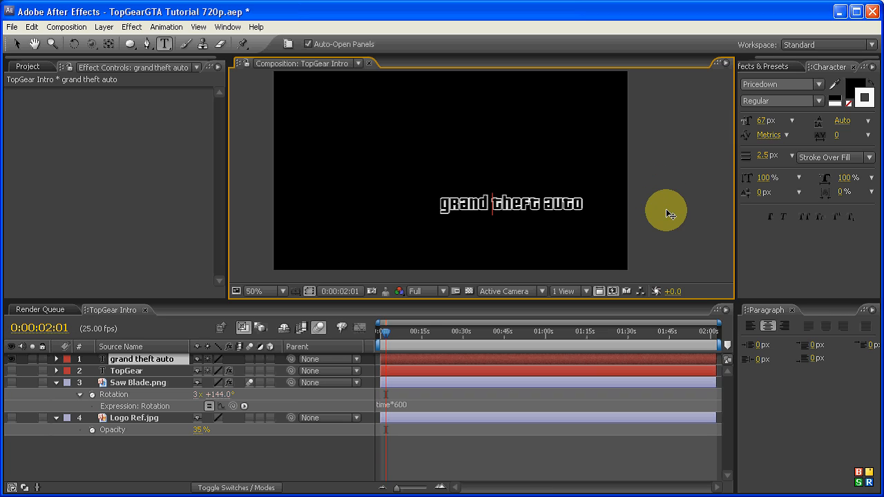